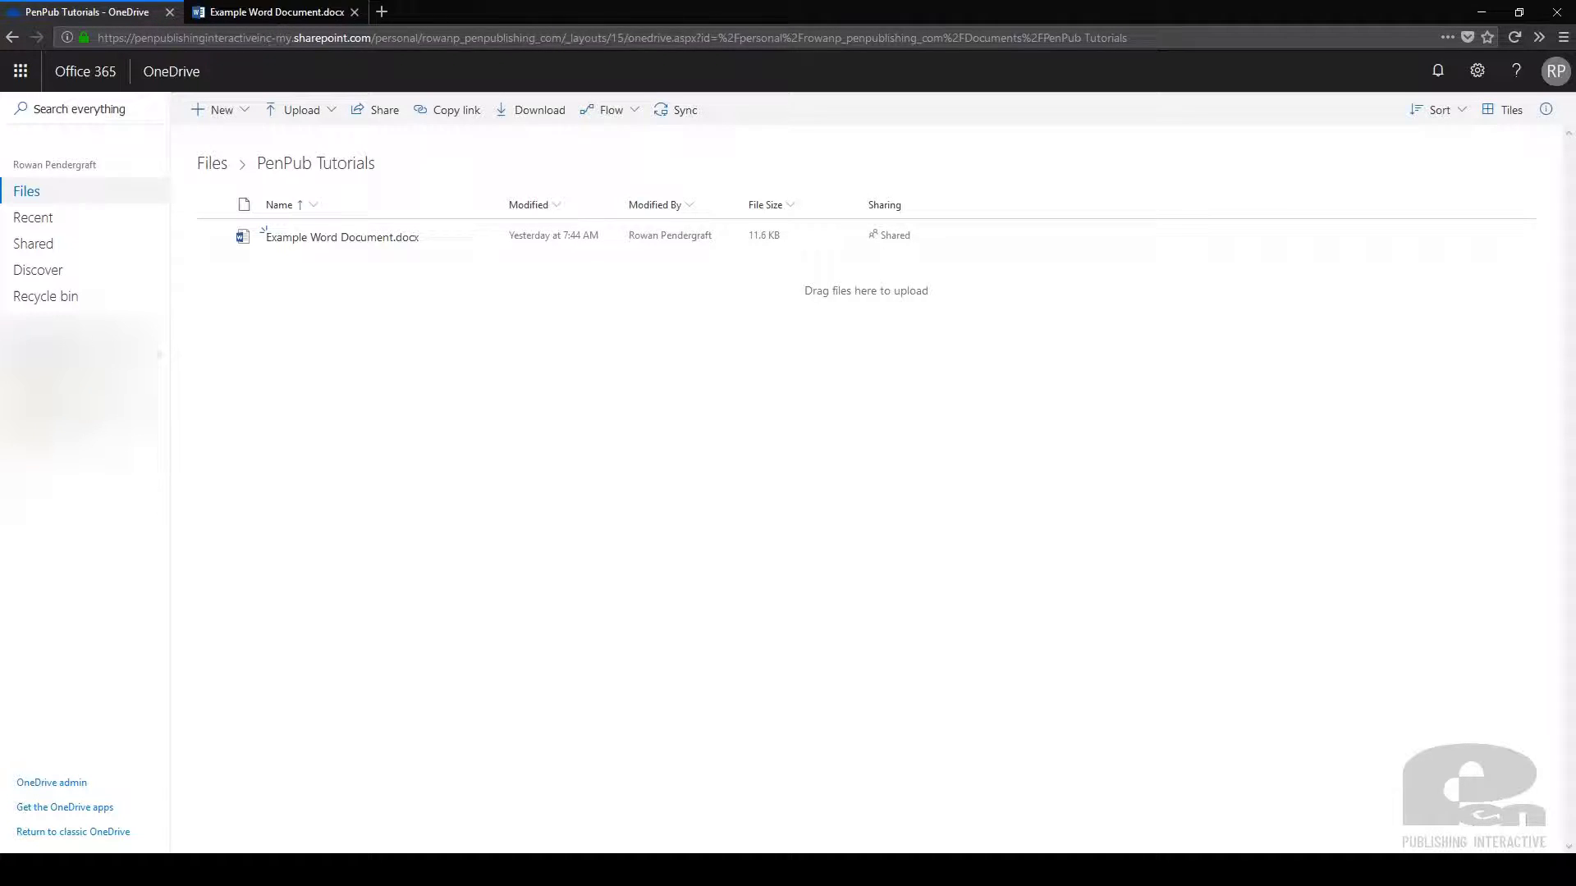
mouse_move(730, 272)
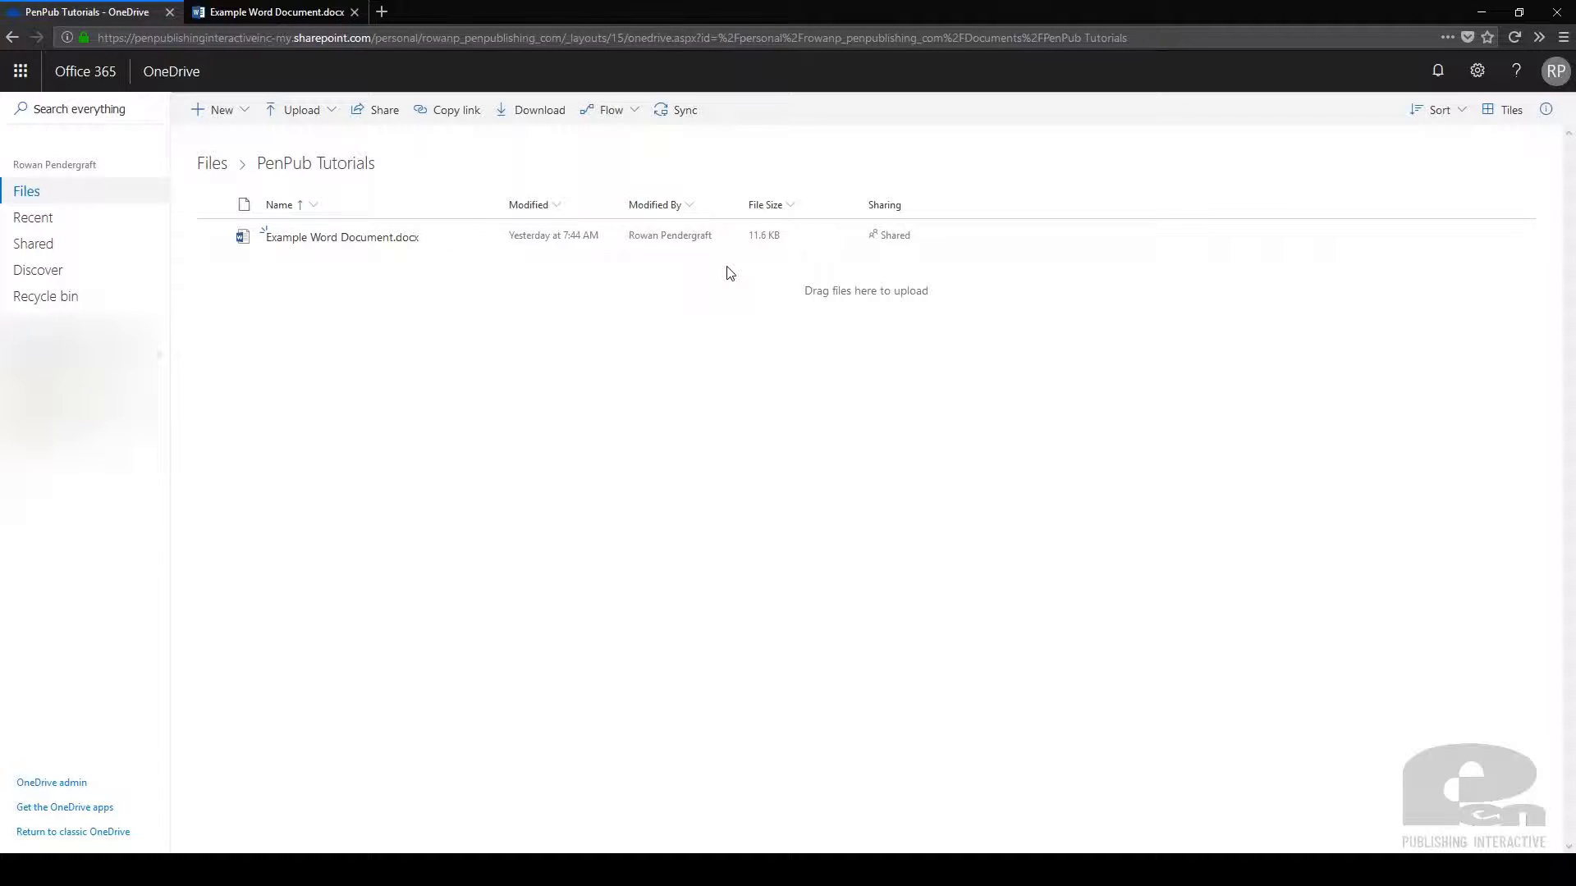
mouse_move(662, 296)
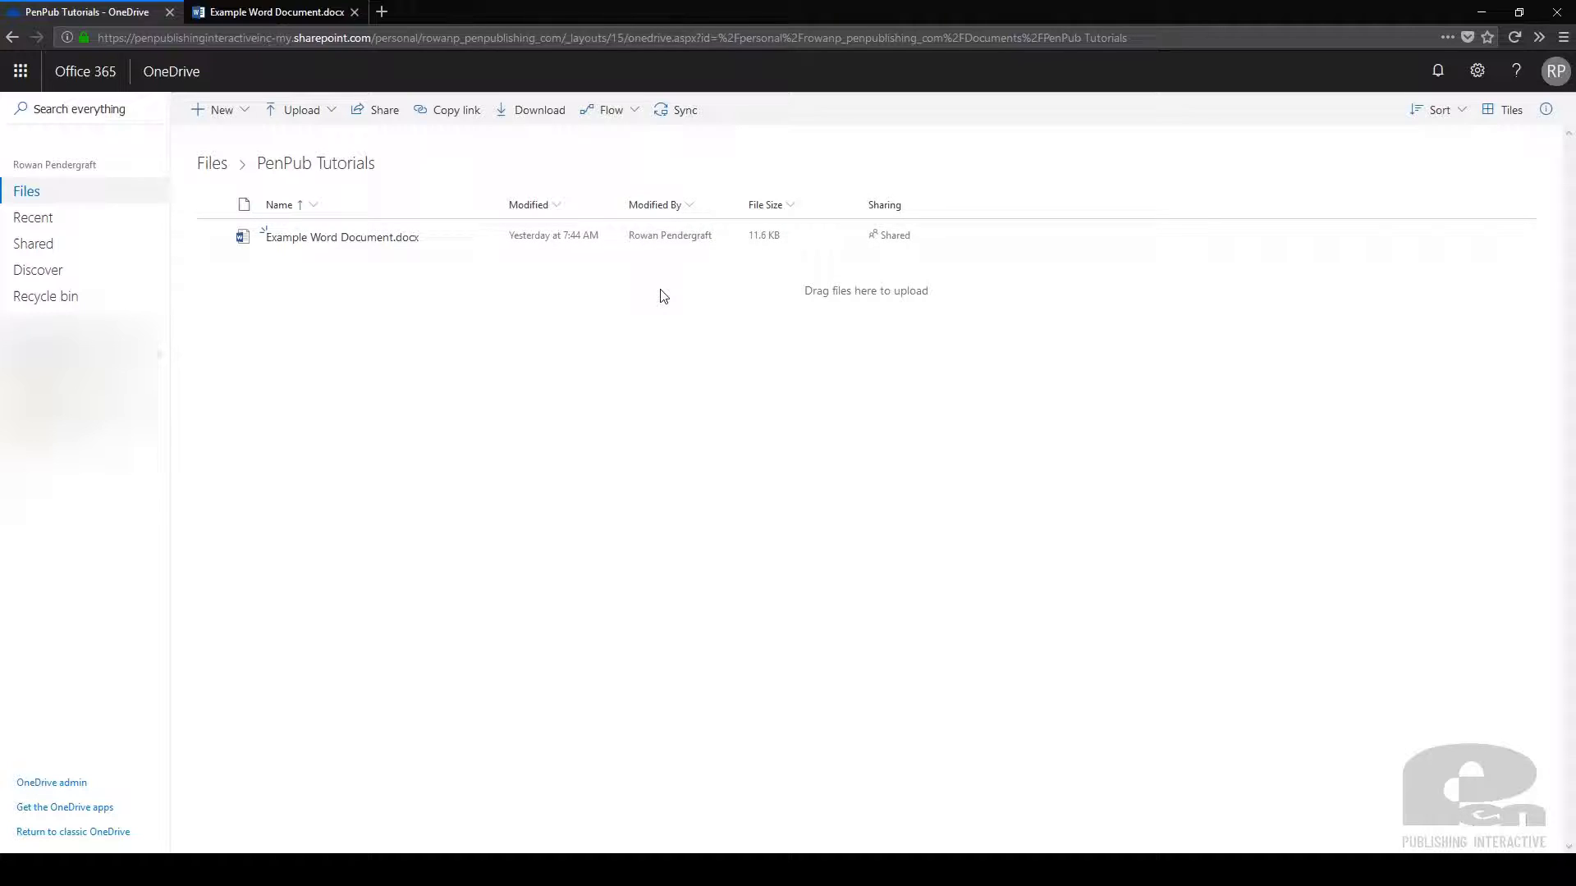
mouse_move(648, 360)
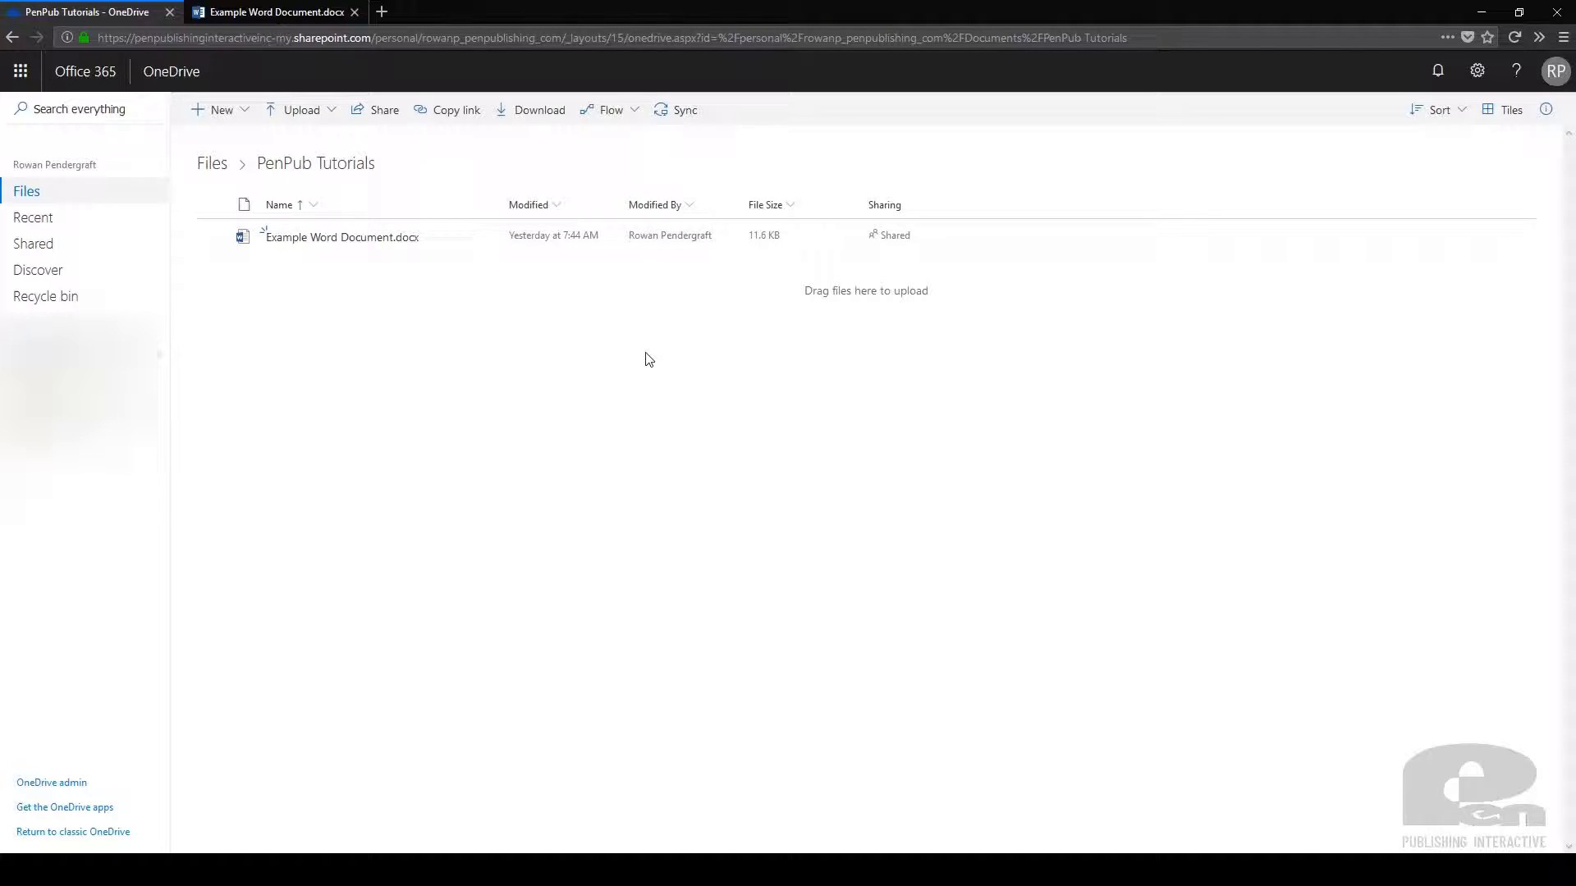
mouse_move(350, 322)
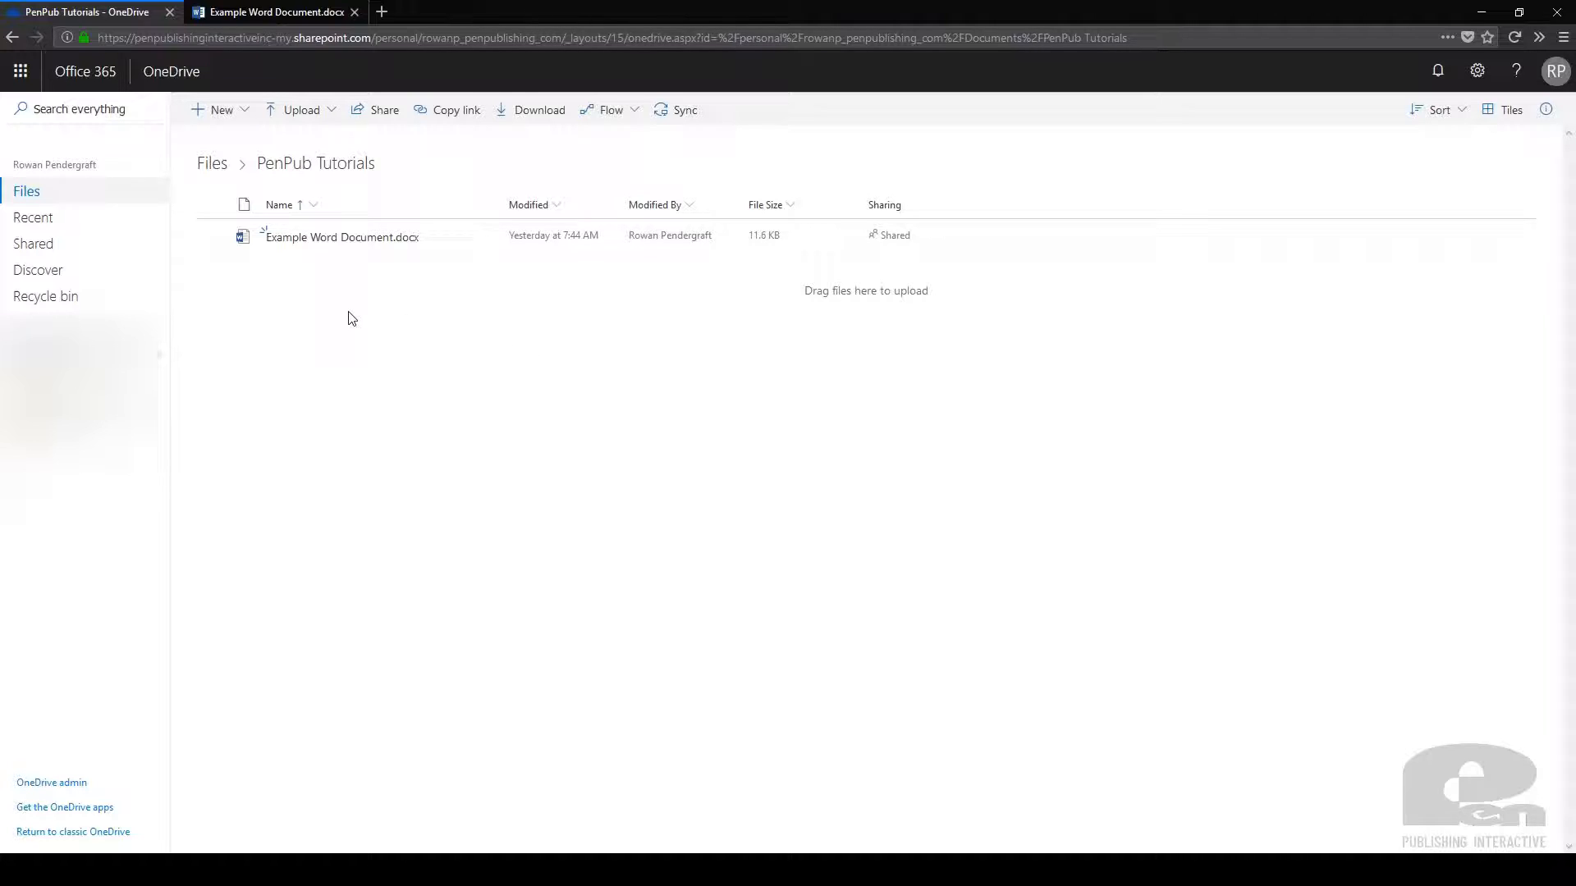
mouse_move(315, 268)
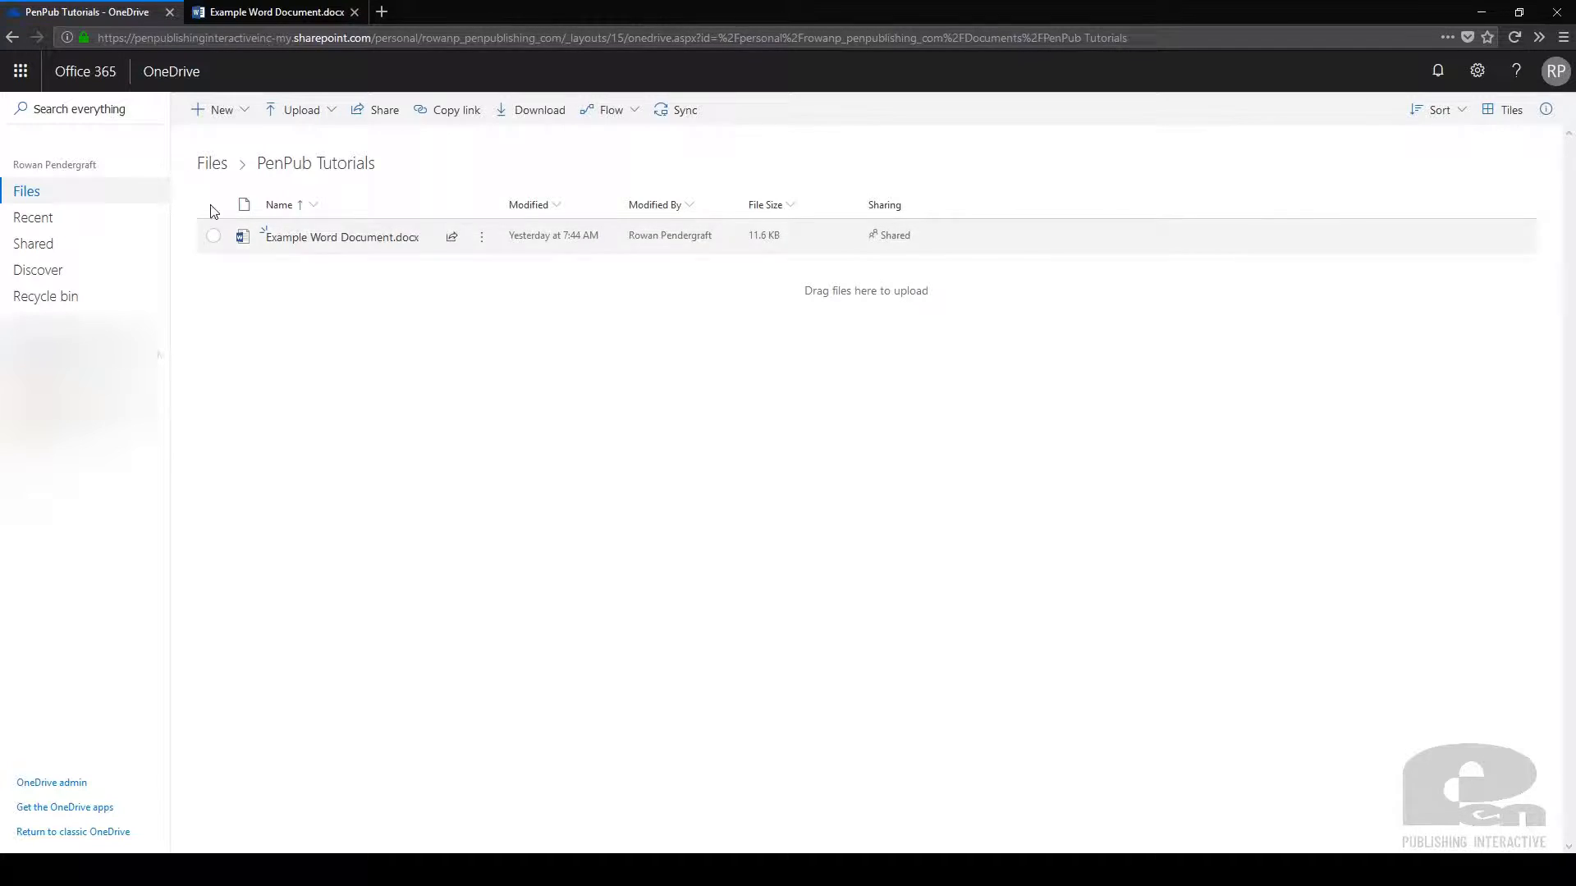
mouse_move(20, 71)
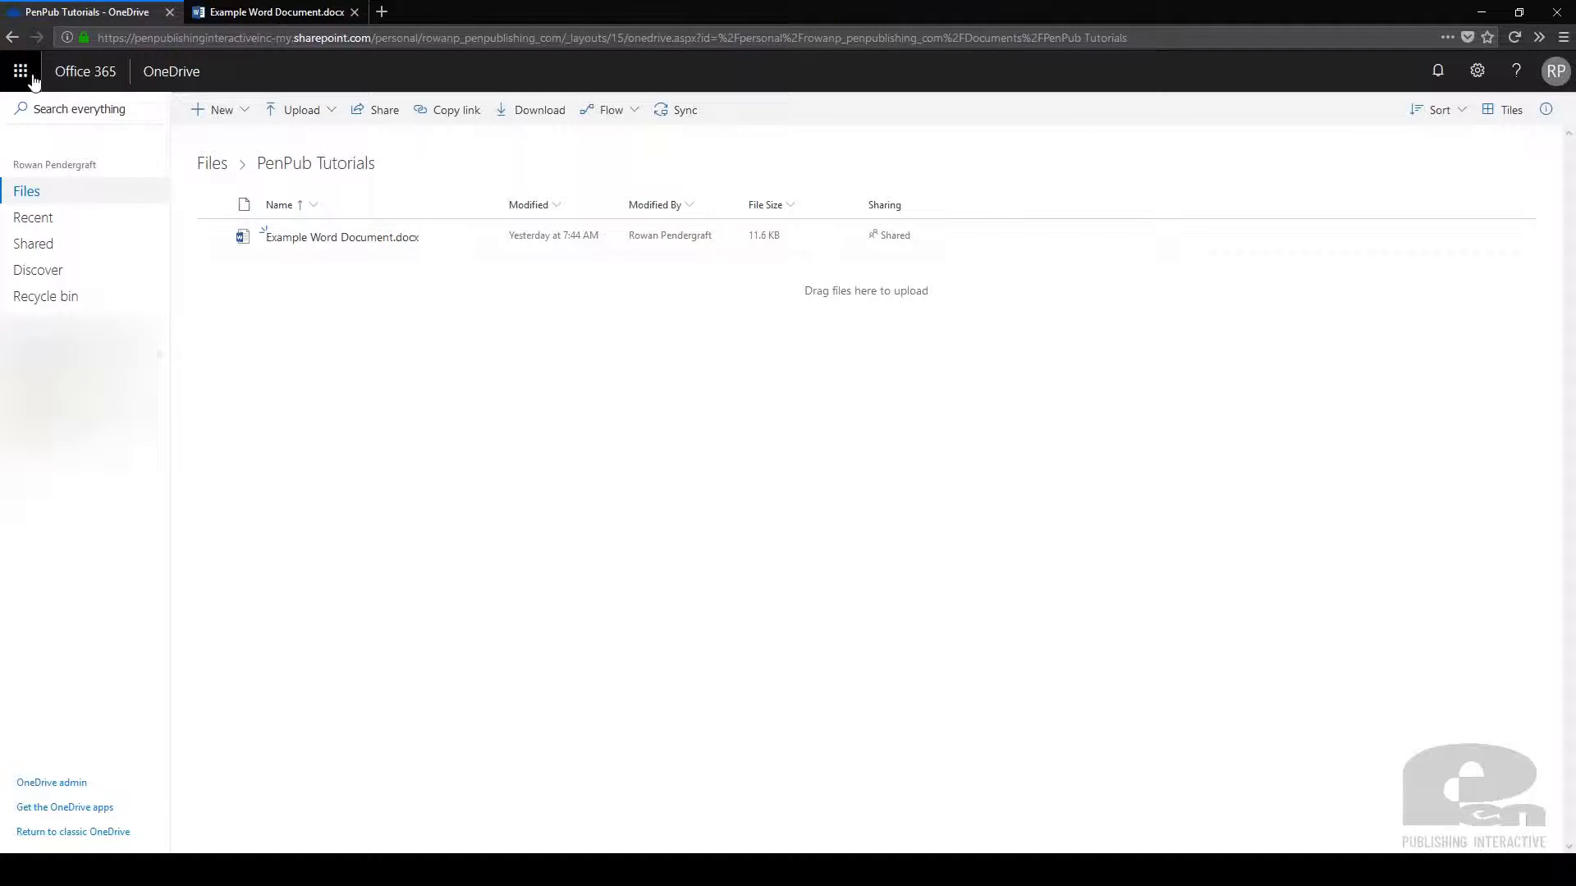
Add a nonsense line 'Texbdcawepoifj' below 'Version 3 Text' in the document
click(20, 72)
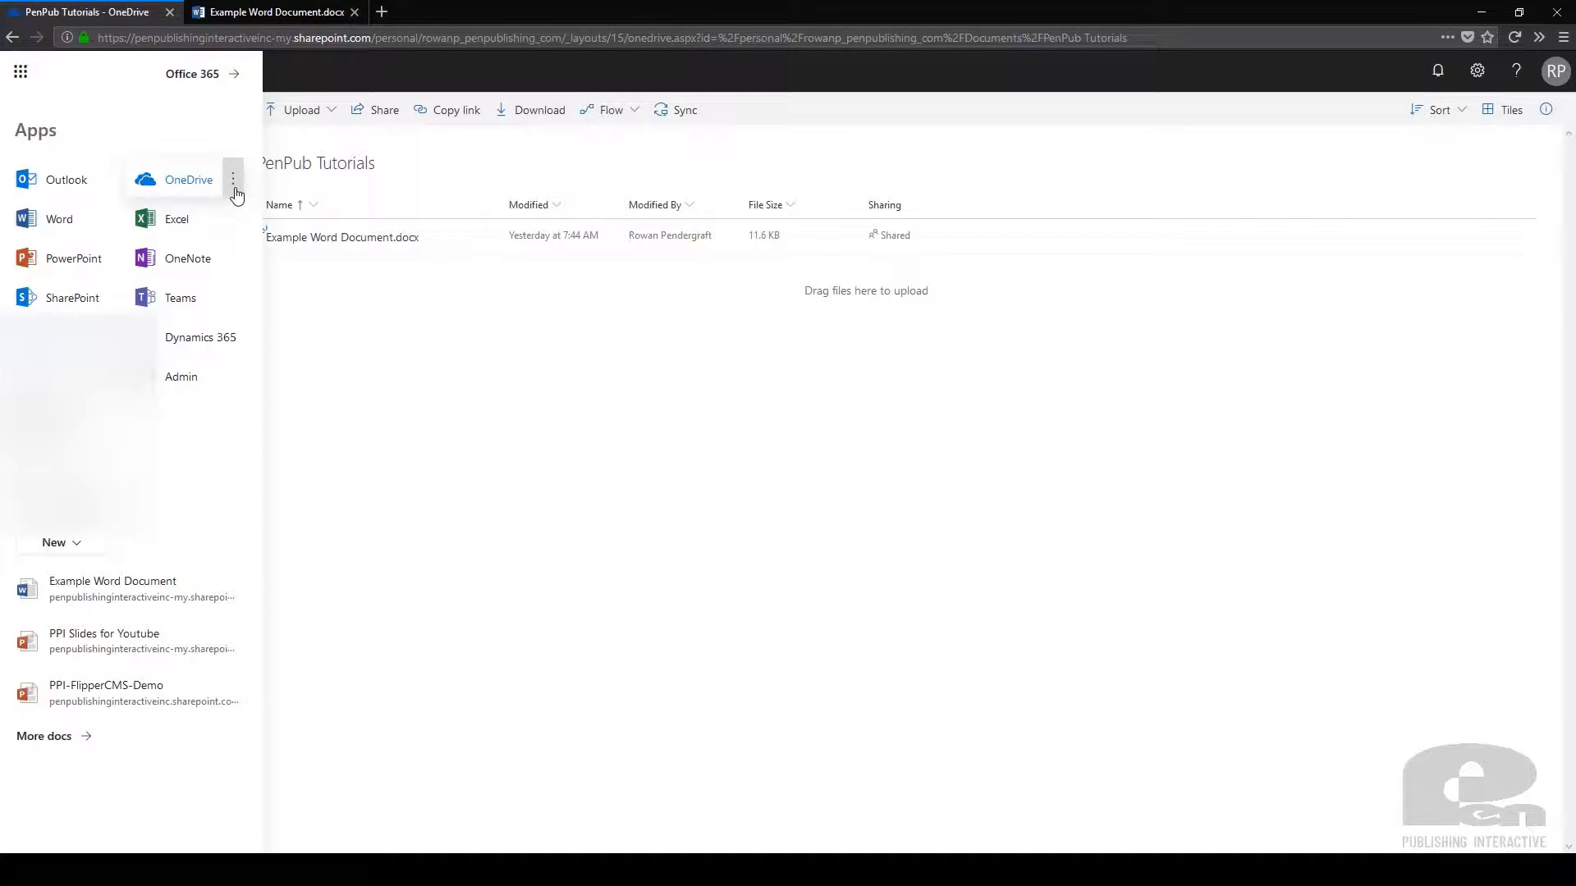
mouse_move(233, 198)
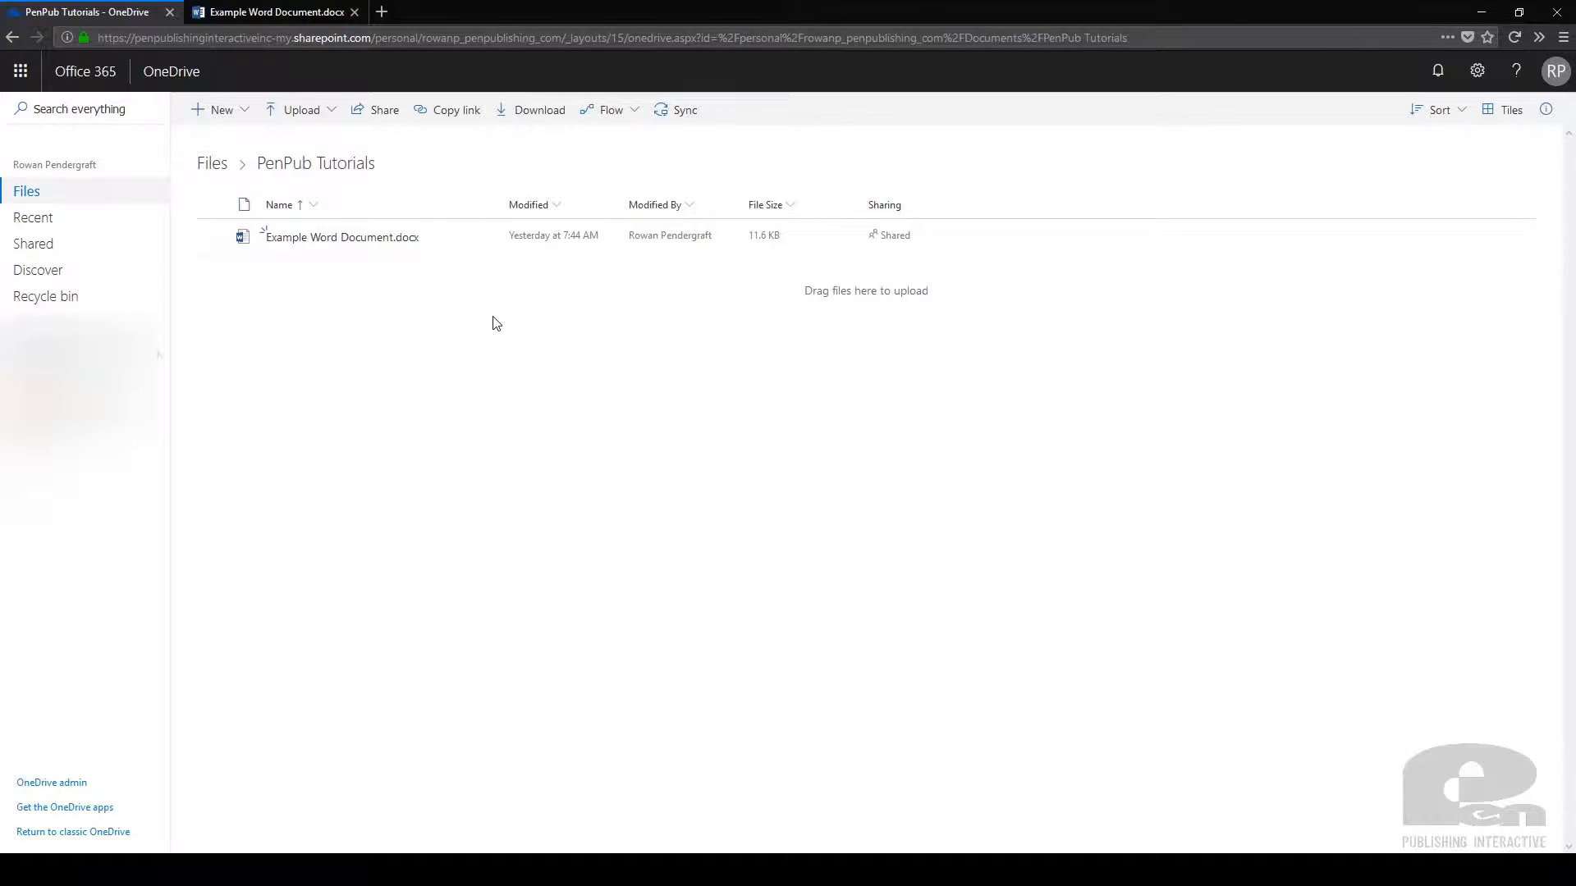
mouse_move(510, 343)
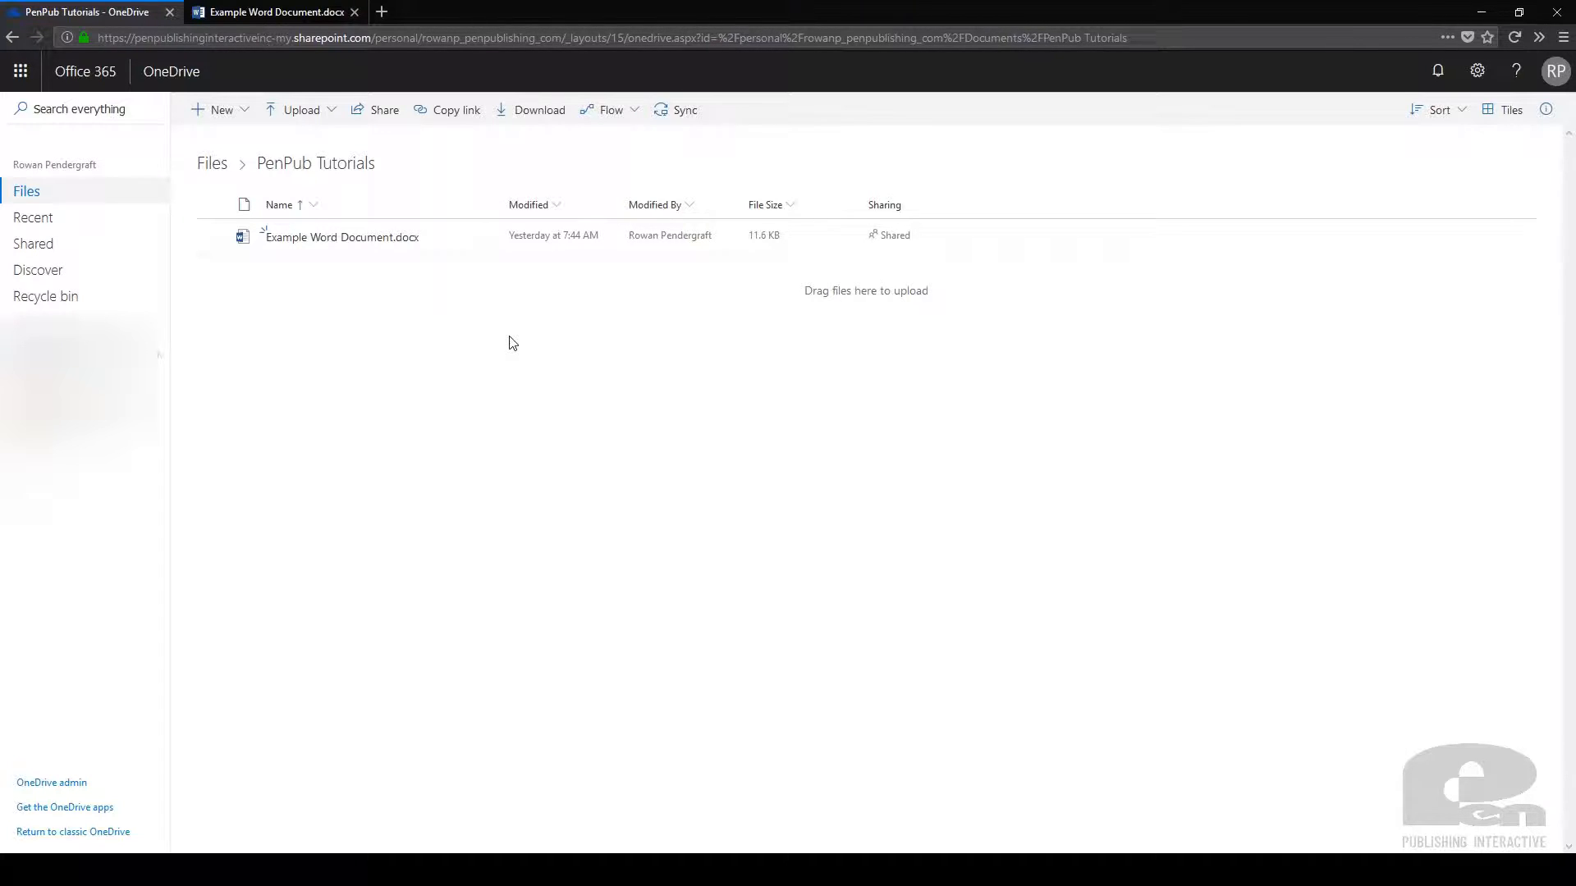
mouse_move(435, 295)
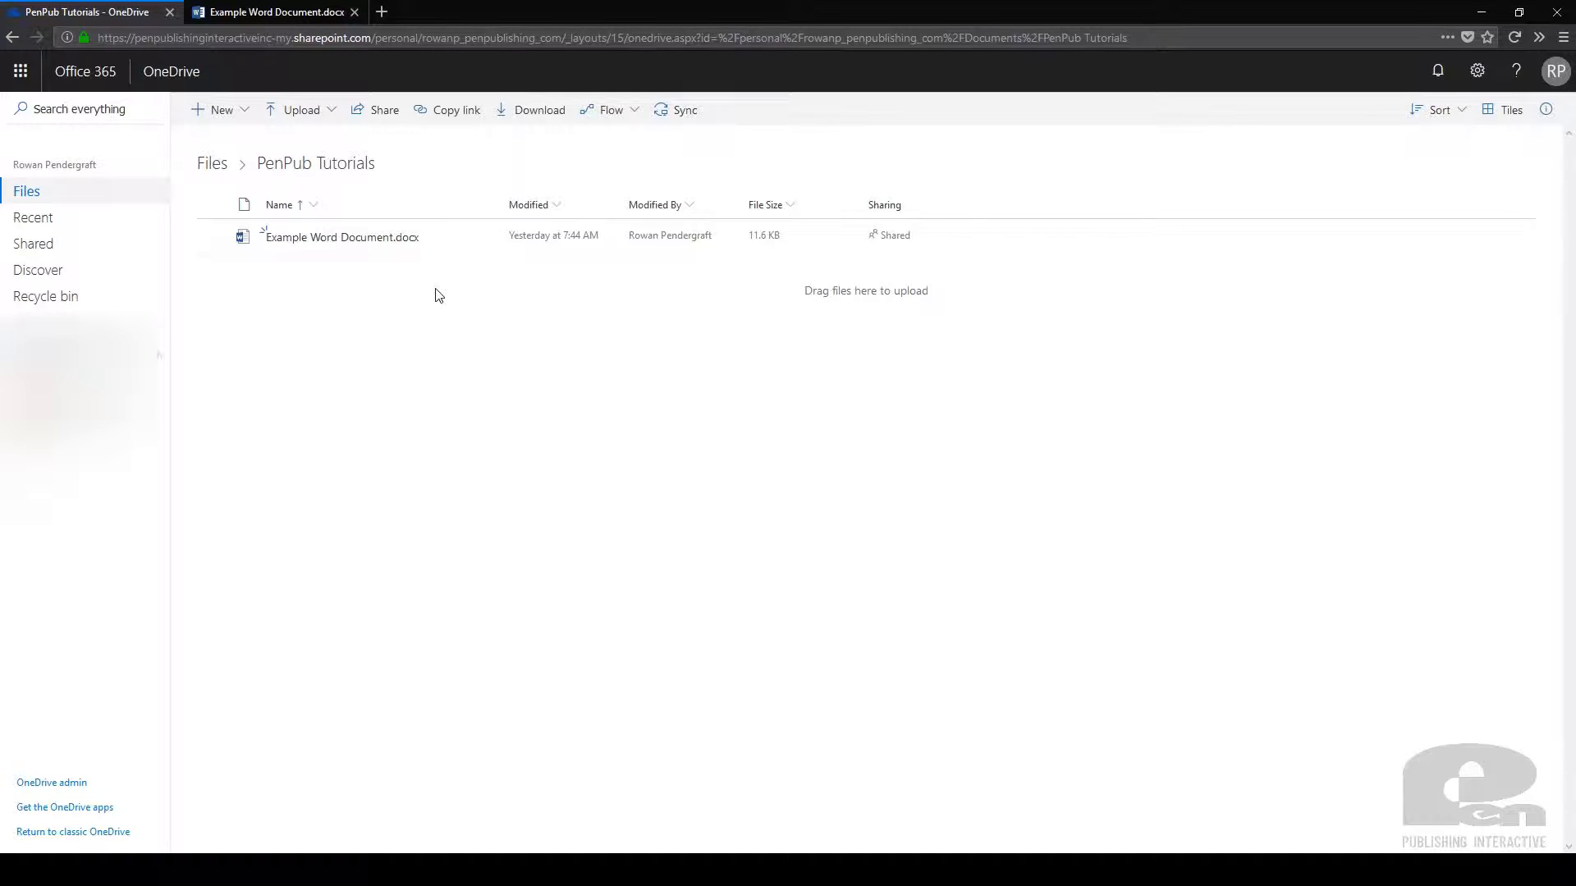
mouse_move(380, 241)
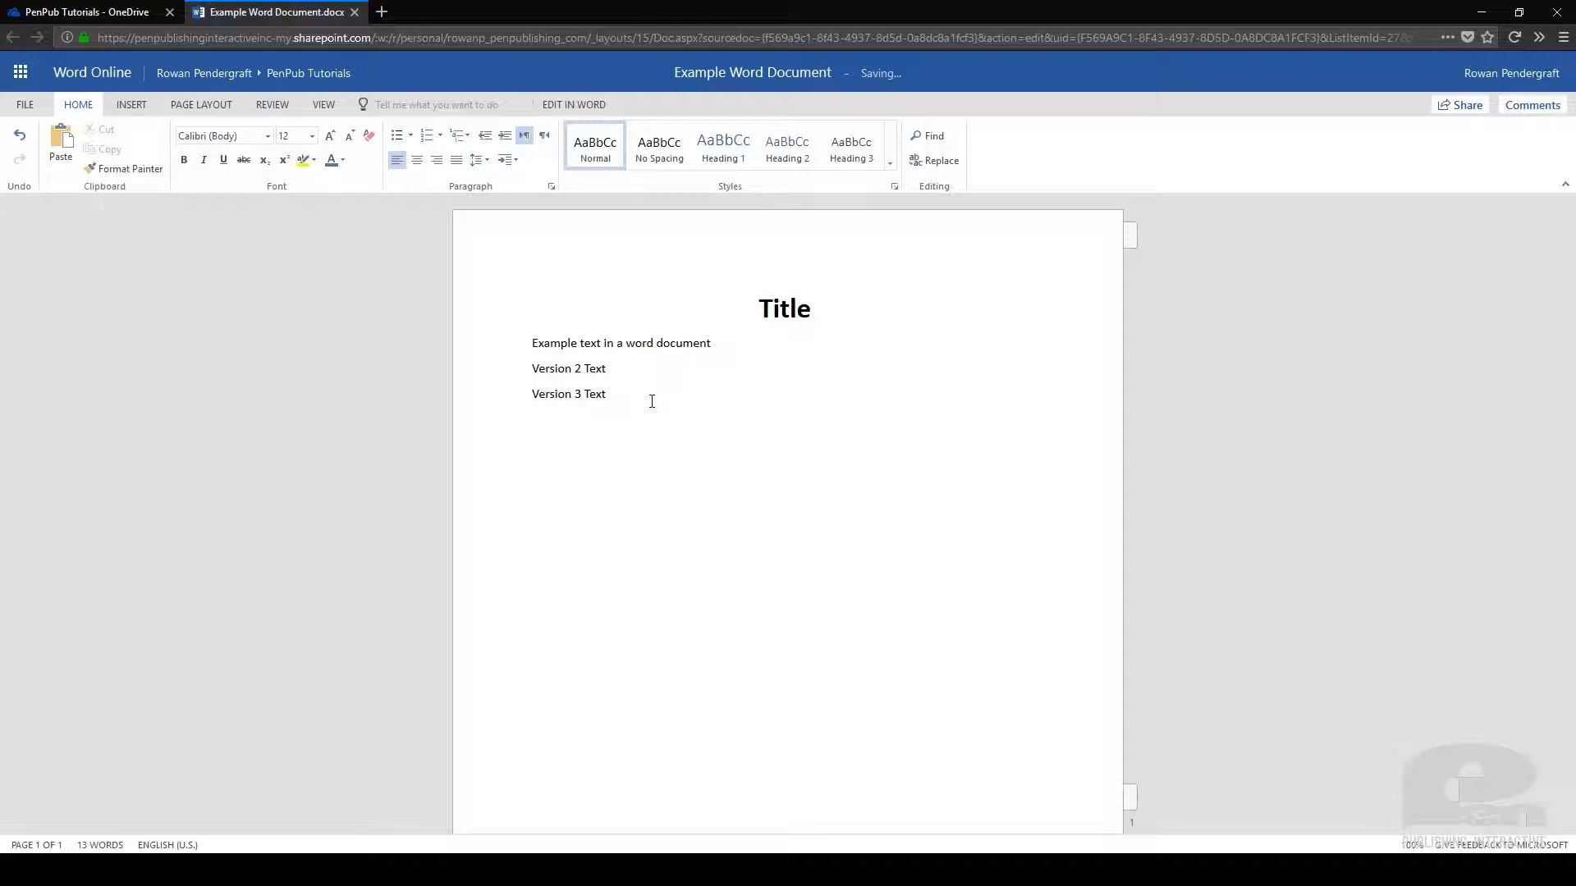
text(Text a)
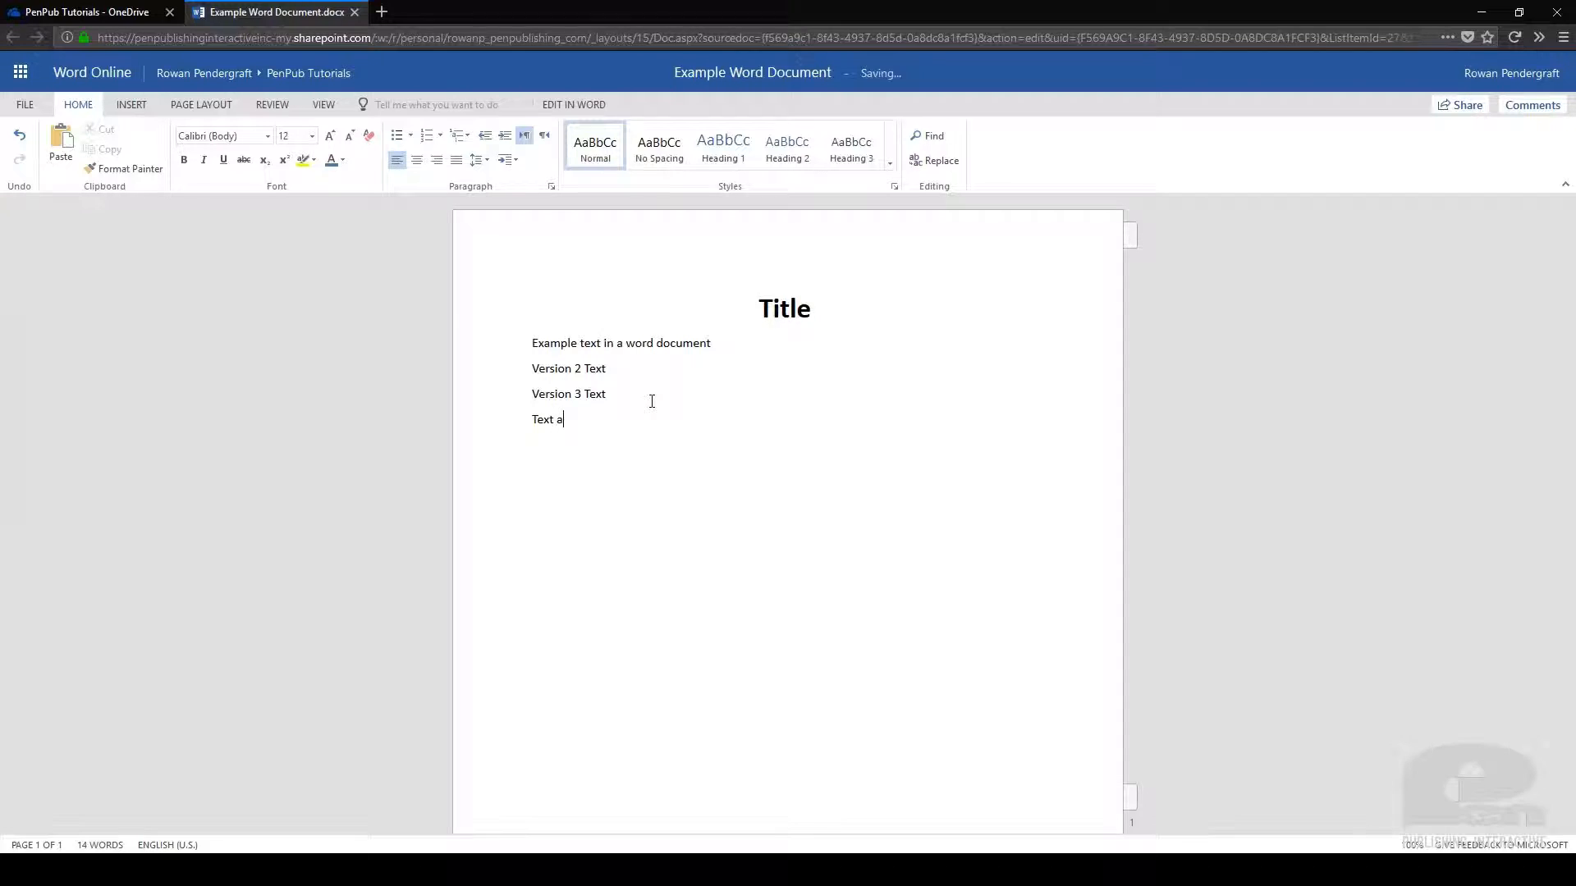
text(bdcawepoi)
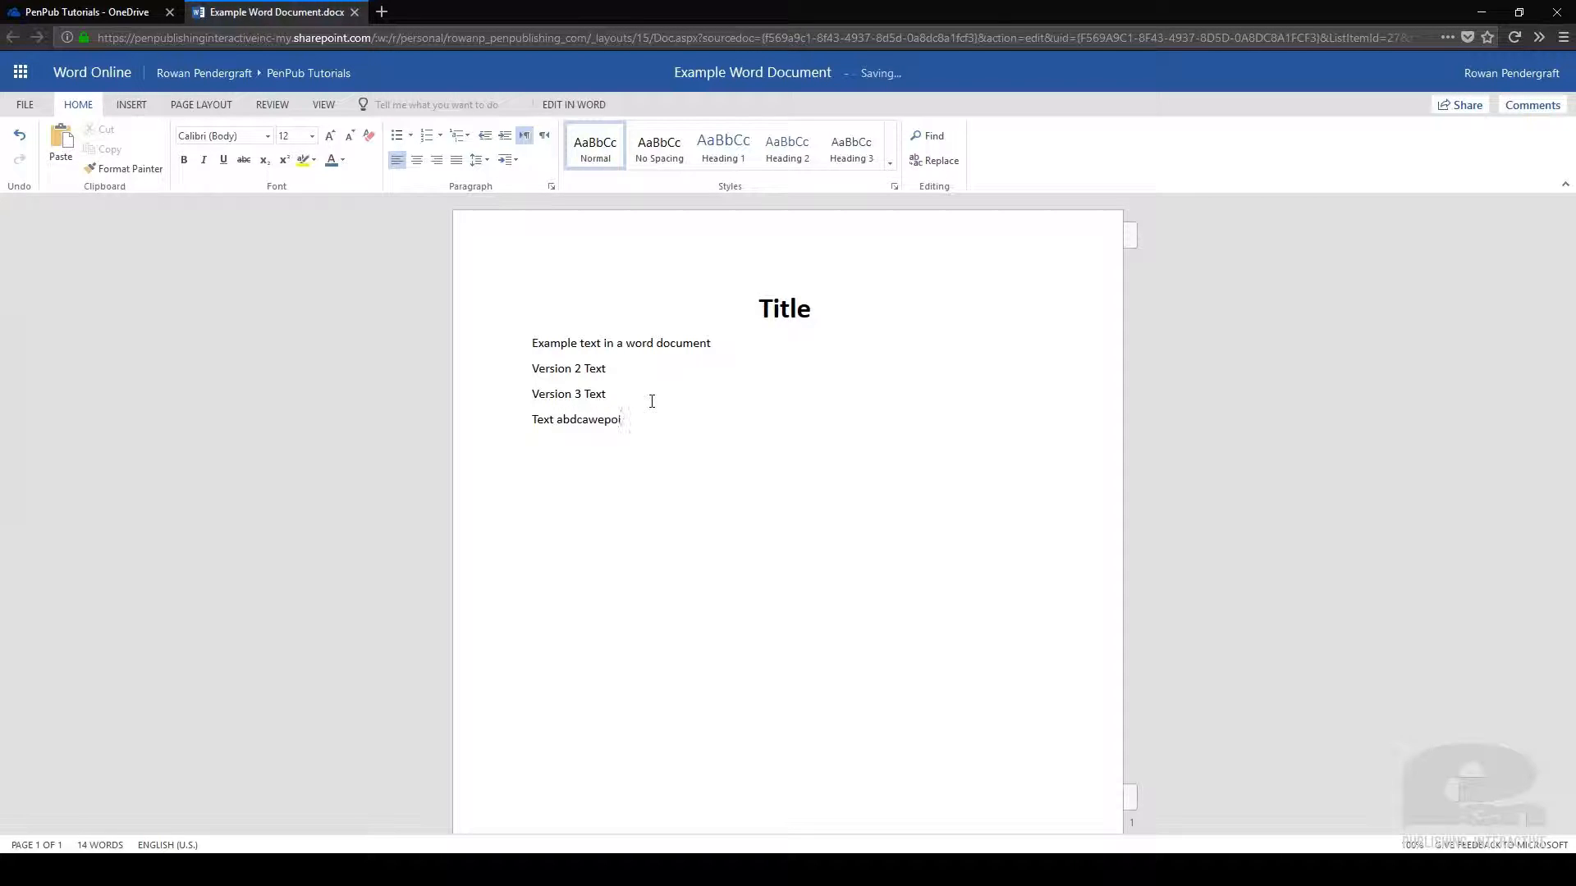
text(fj)
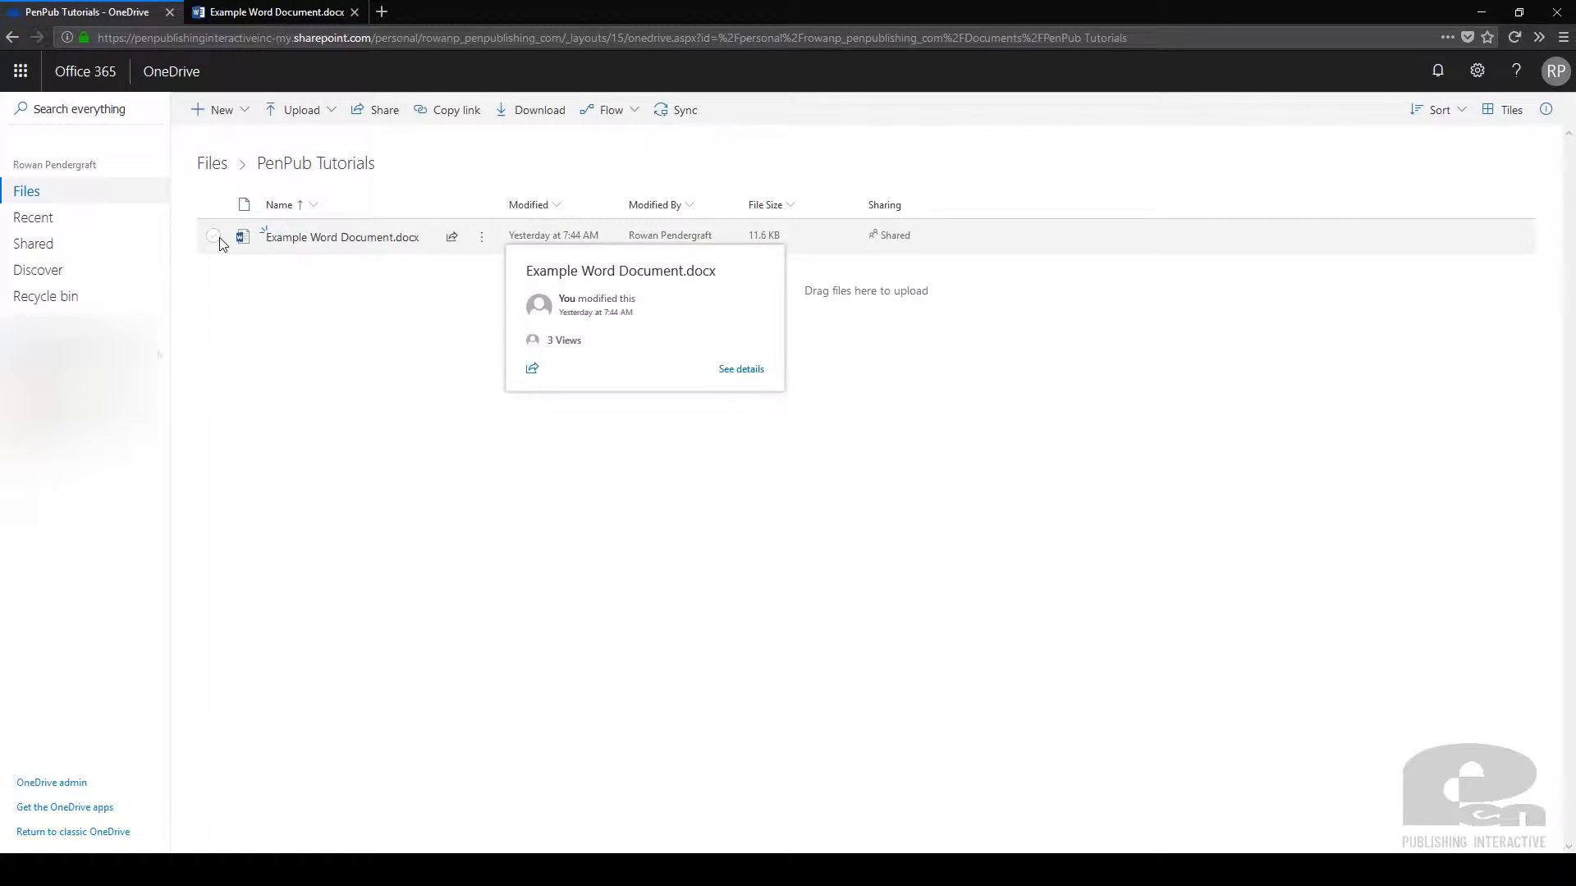
Select Example Word Document.docx and show its version history (3.0, 2.0, 1.0)
click(214, 237)
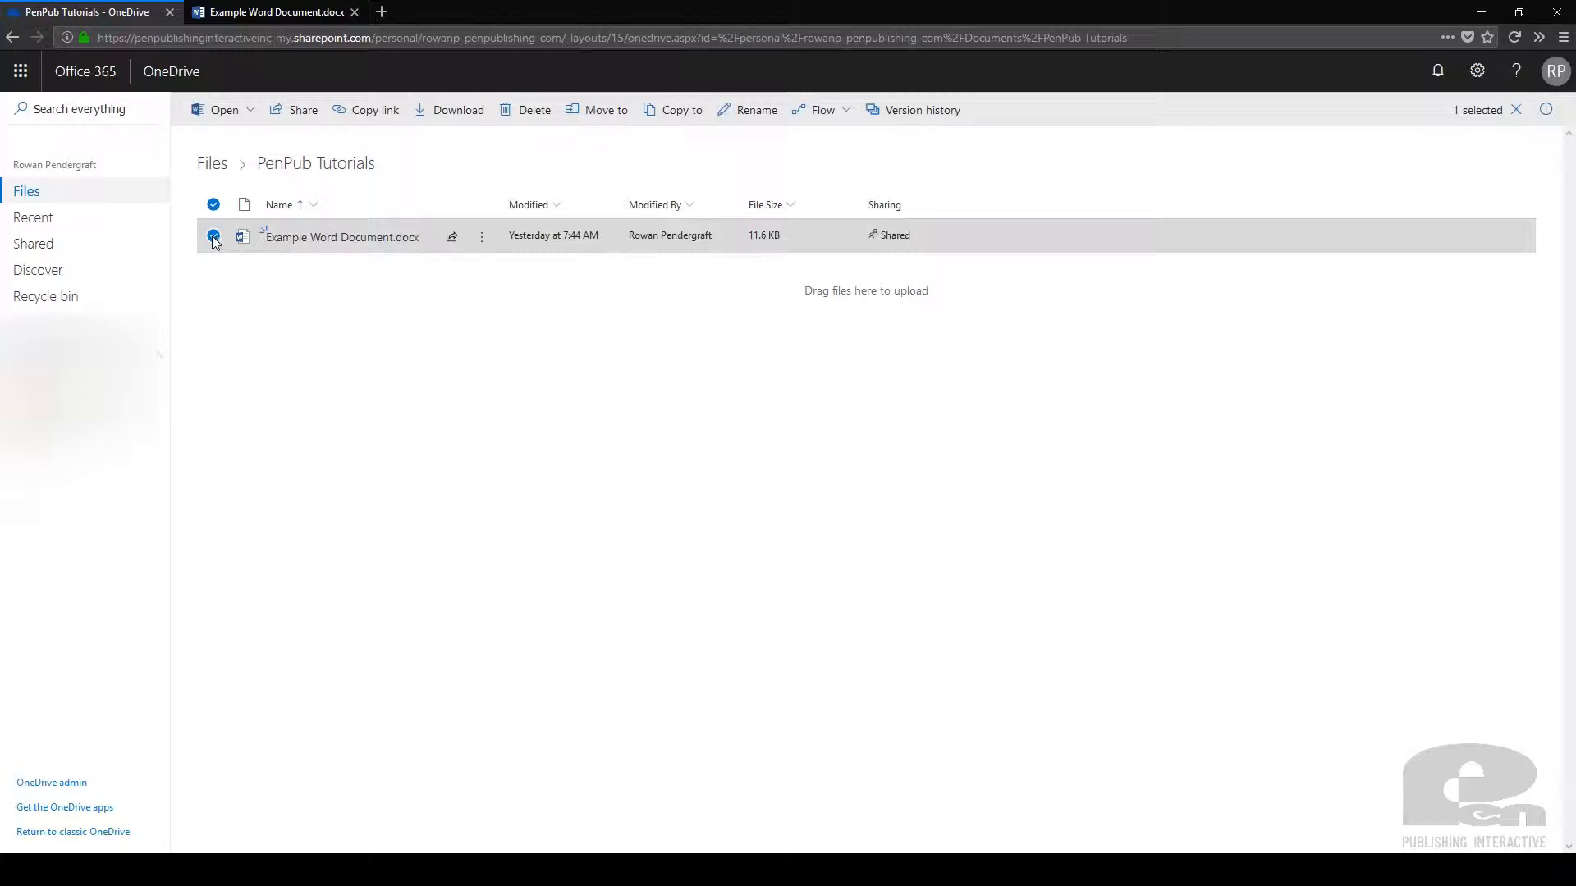
mouse_move(909, 138)
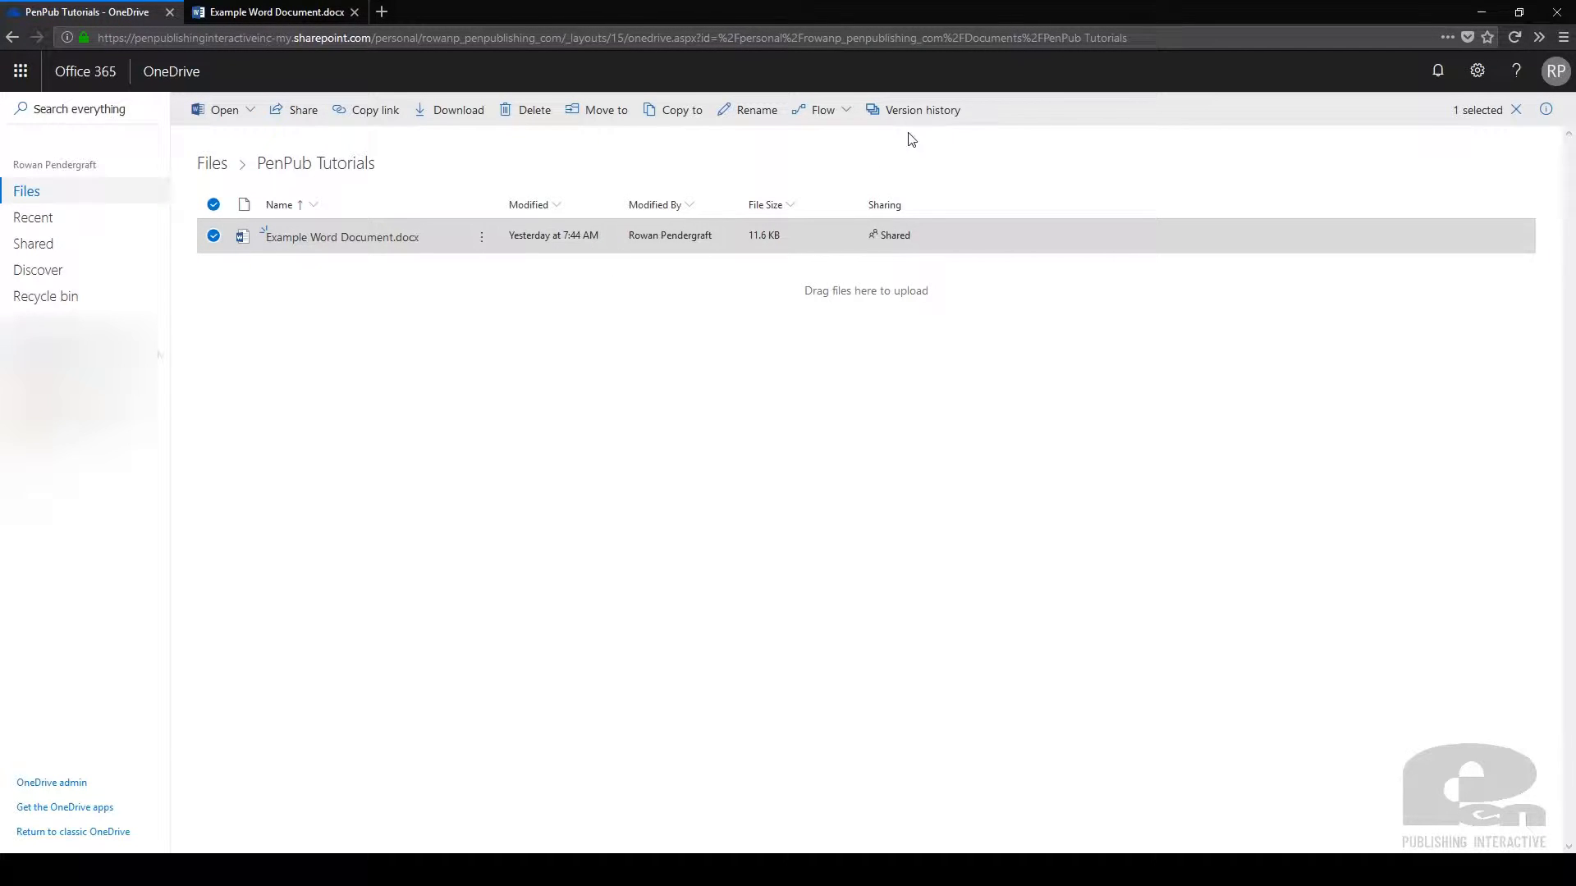
mouse_move(916, 110)
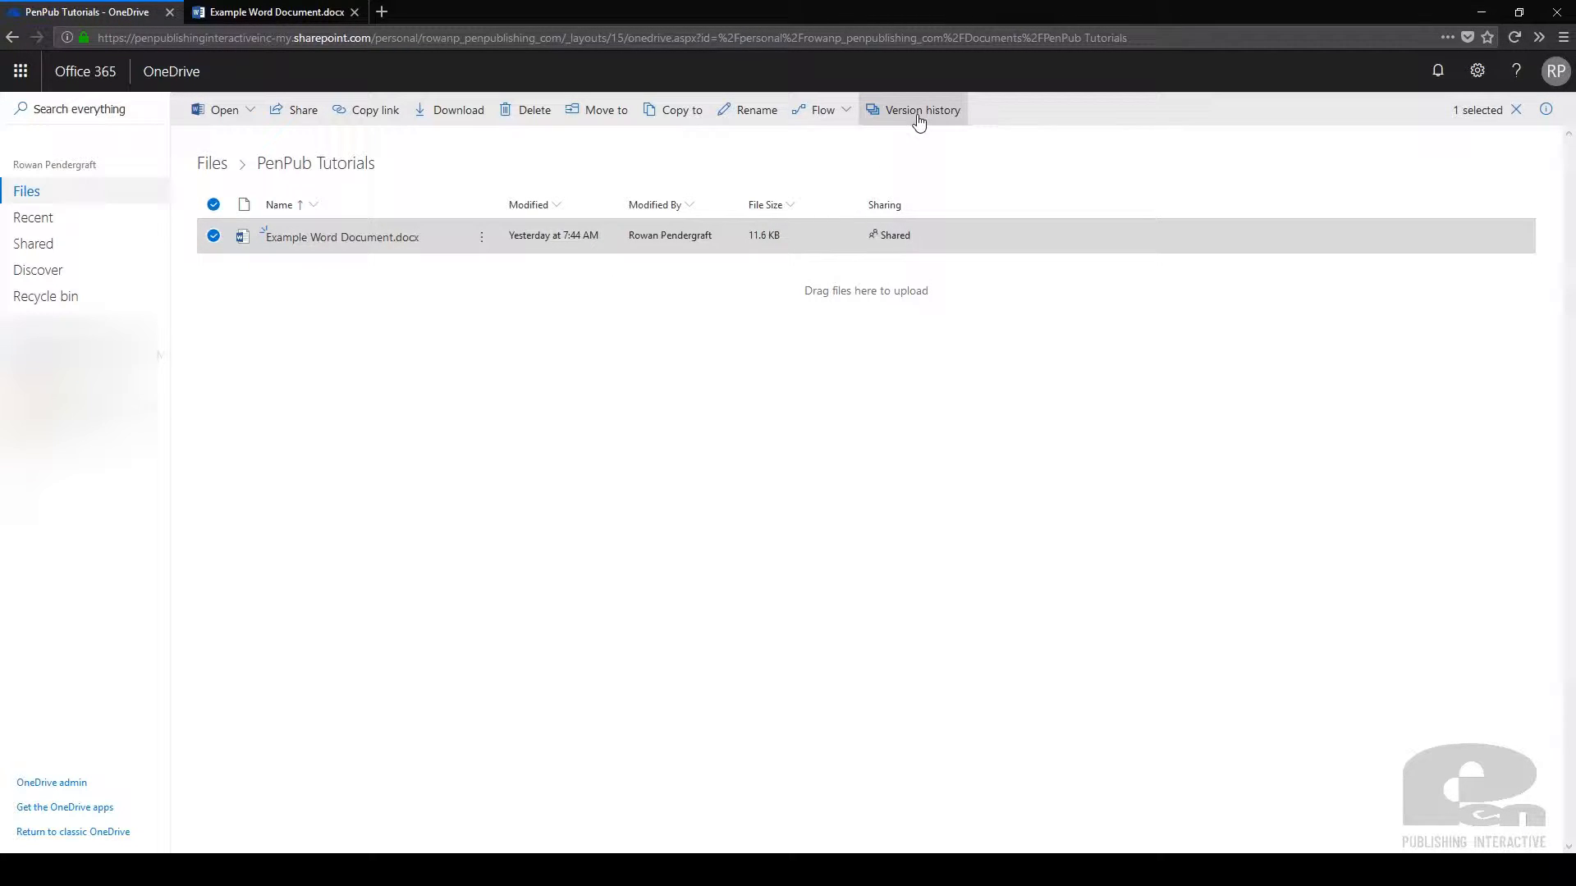
click(914, 109)
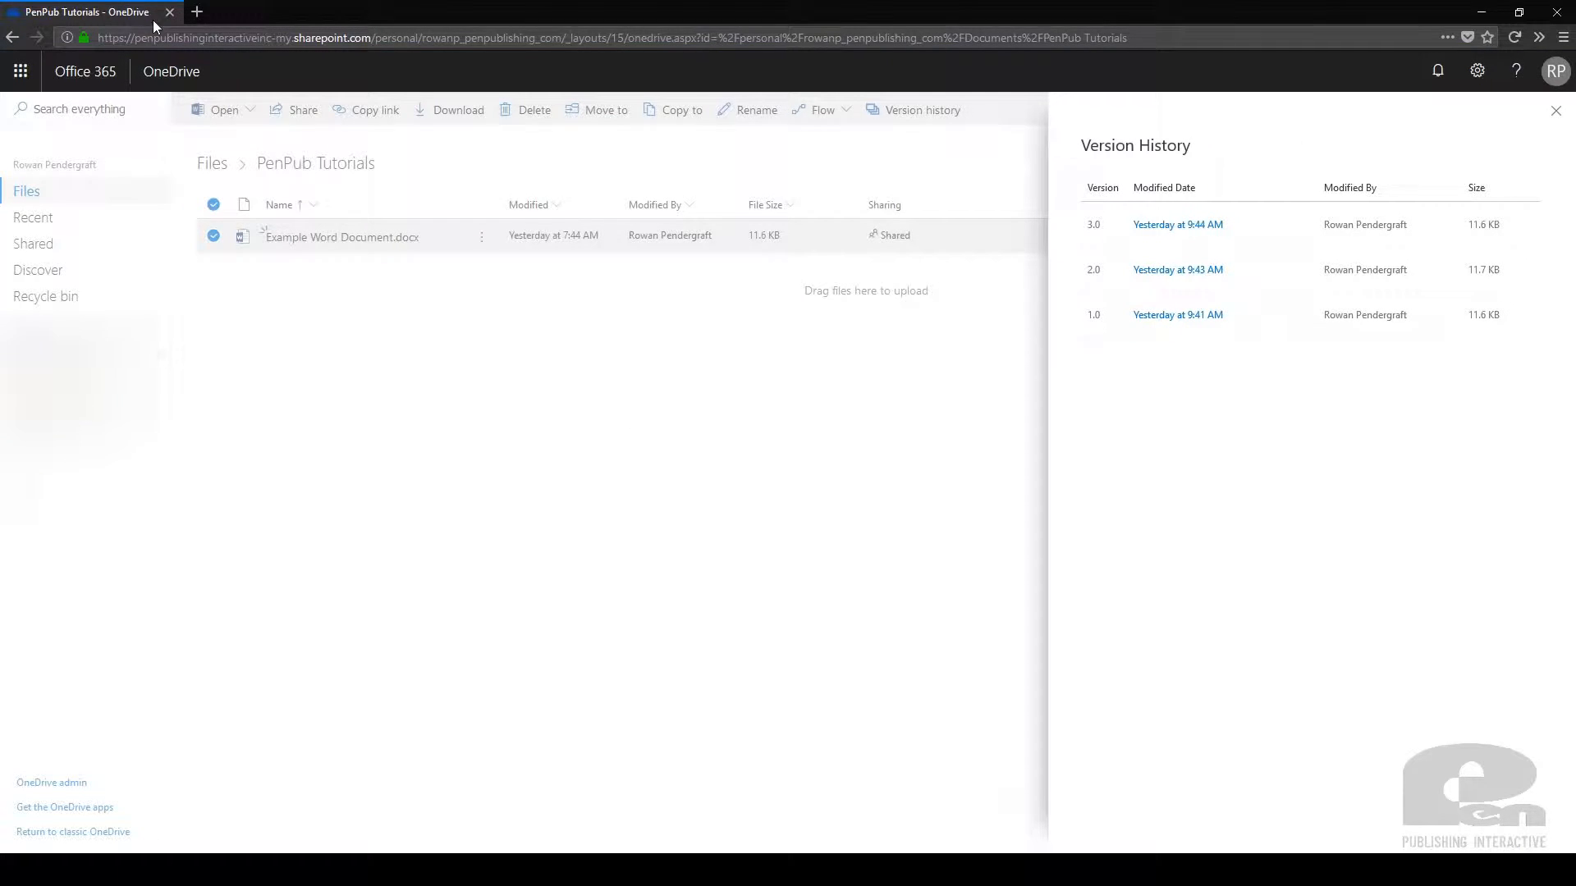
click(1555, 111)
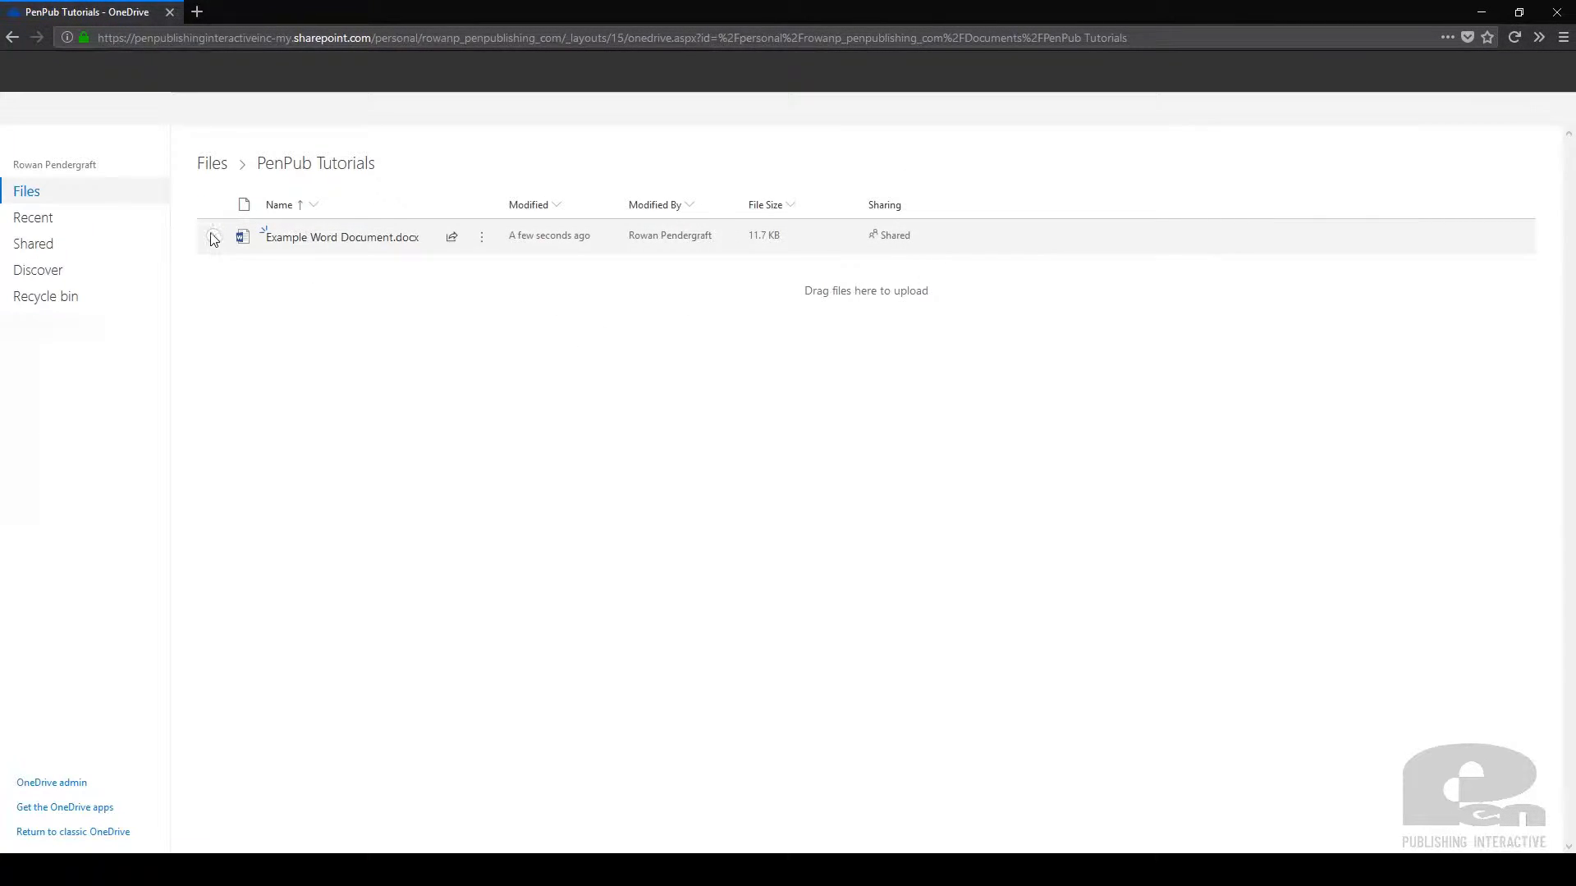
Reopen the file's version history, now listing new version 4.0 above 3.0–1.0
click(213, 235)
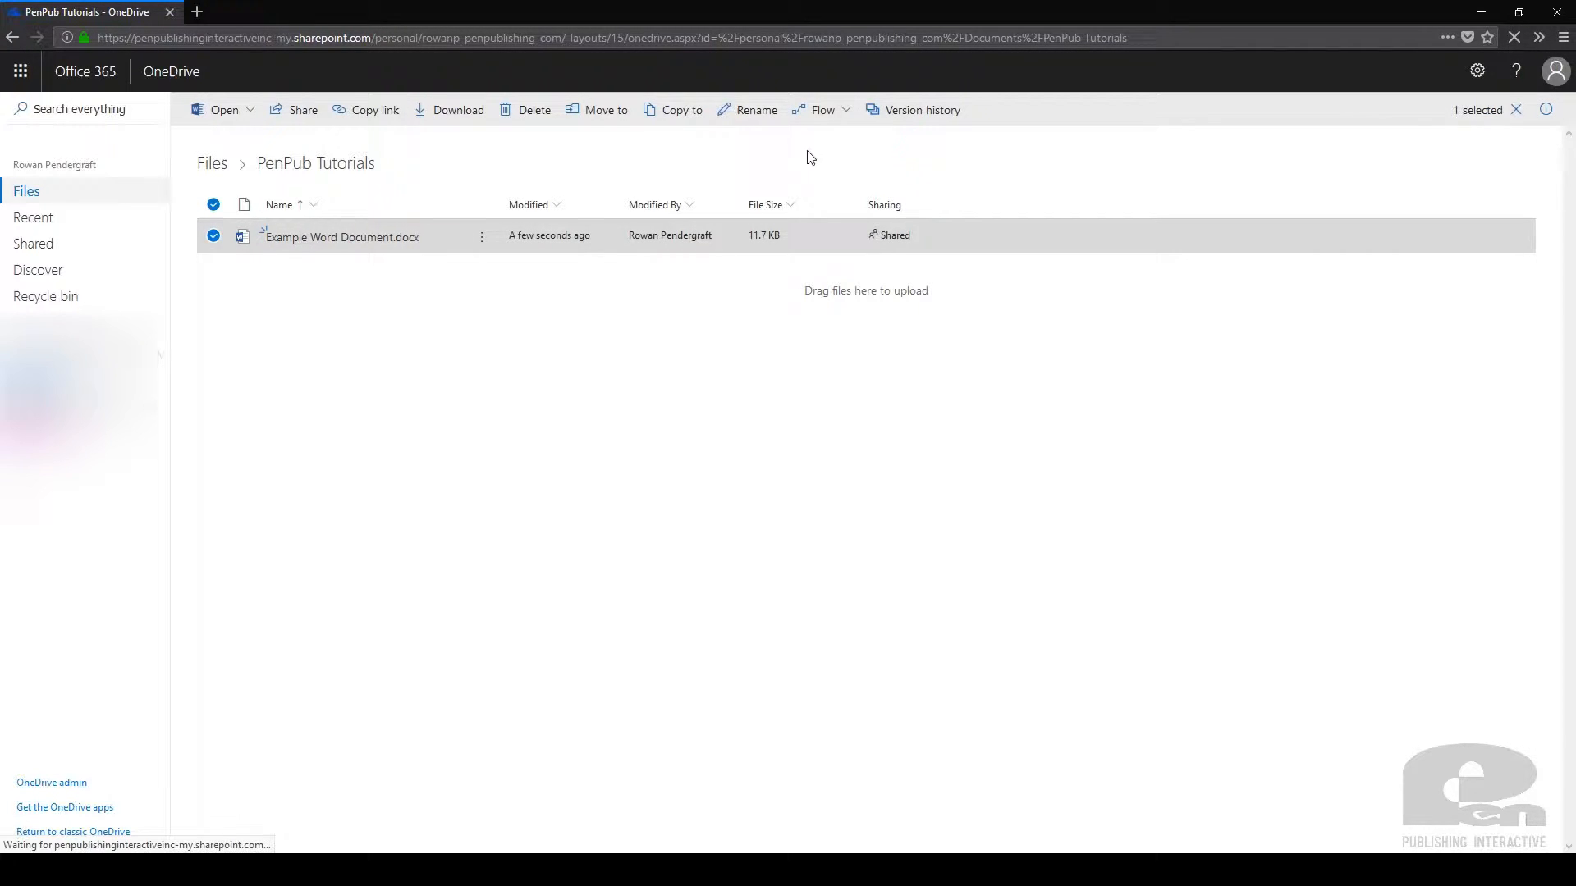
click(919, 109)
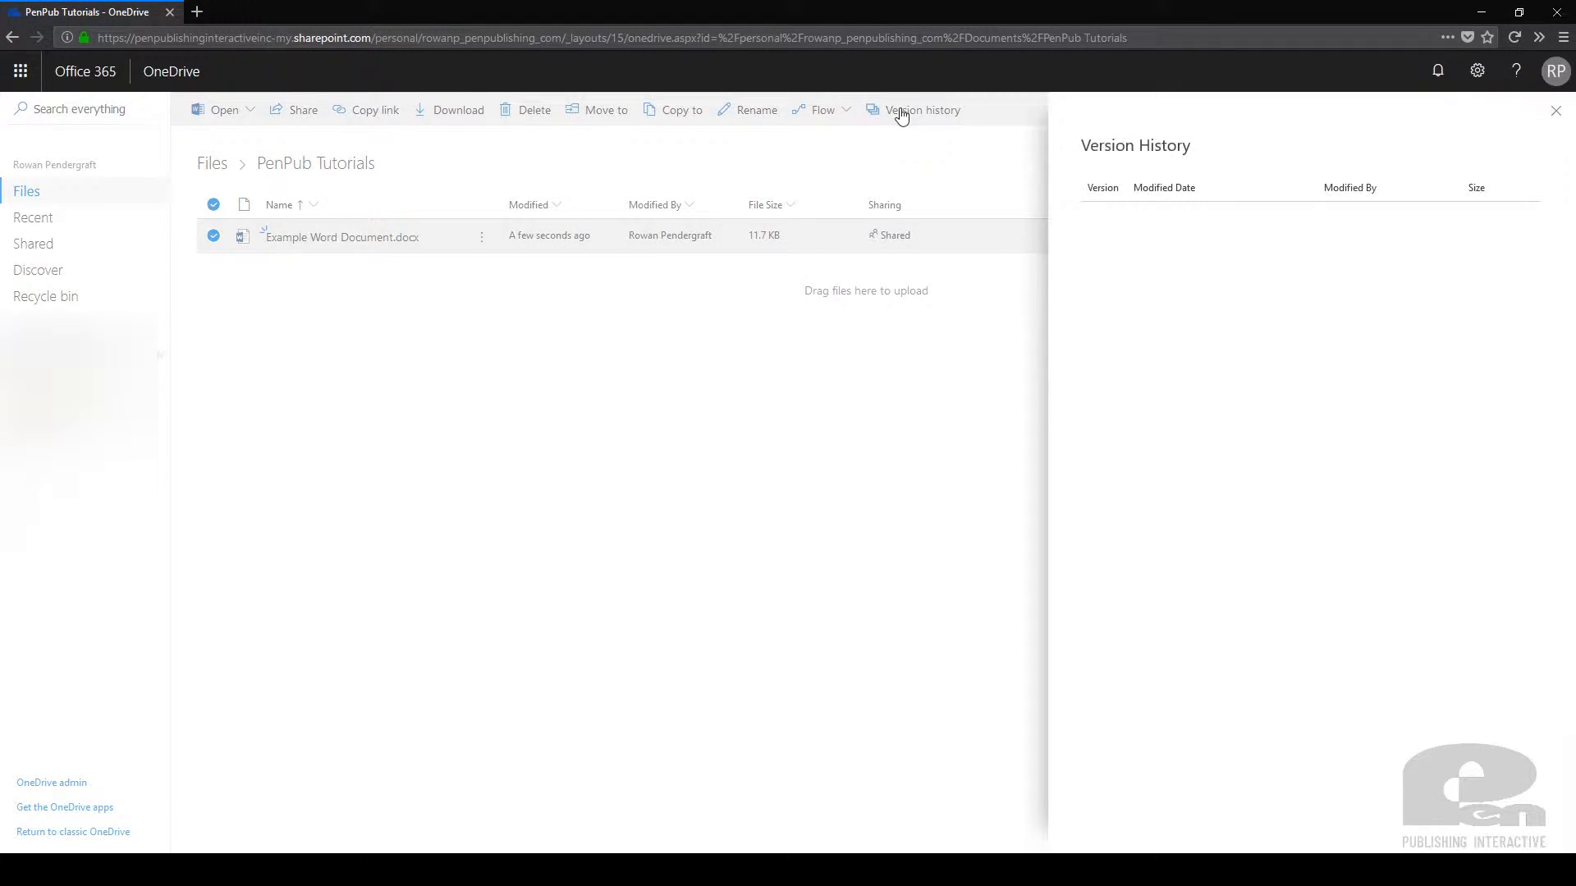
click(922, 109)
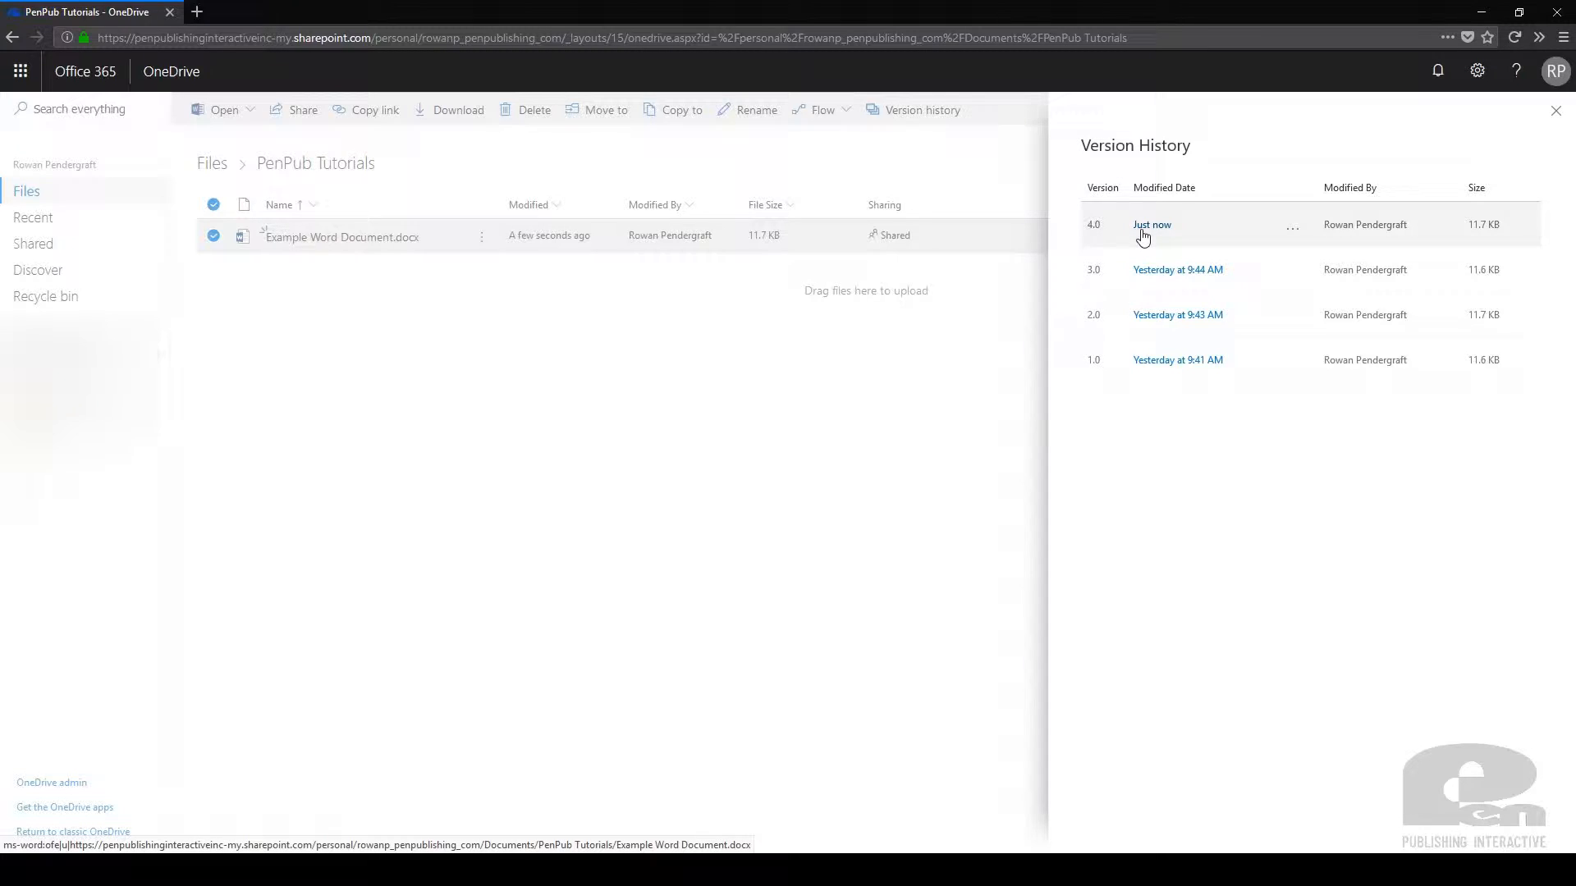
mouse_move(1157, 250)
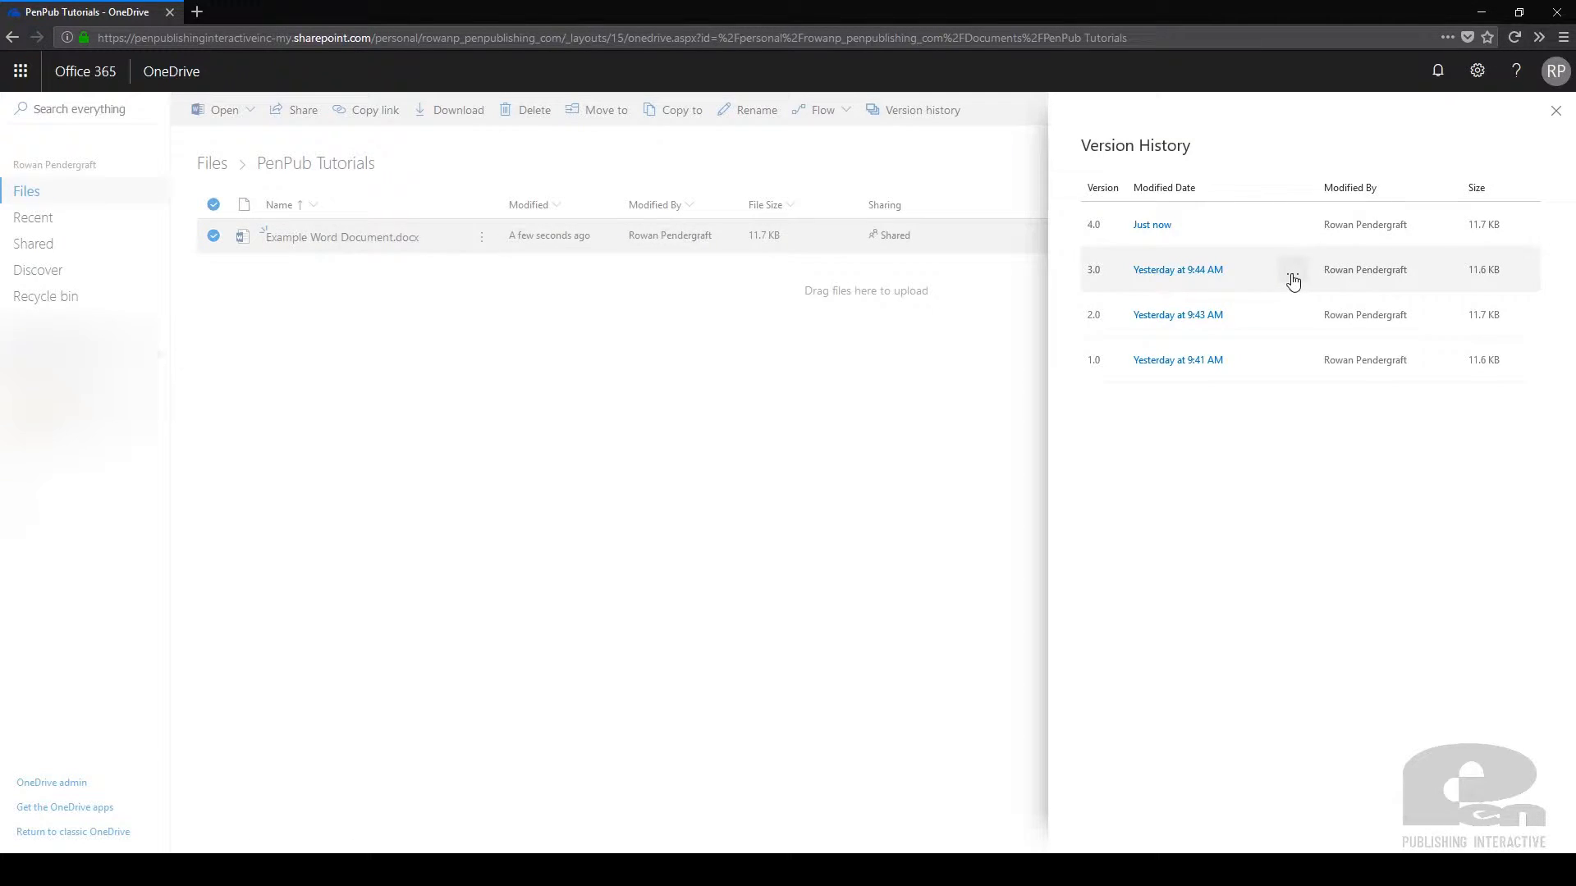
Restore version 3.0, creating new version 5.0 at 11.6 KB
click(1292, 273)
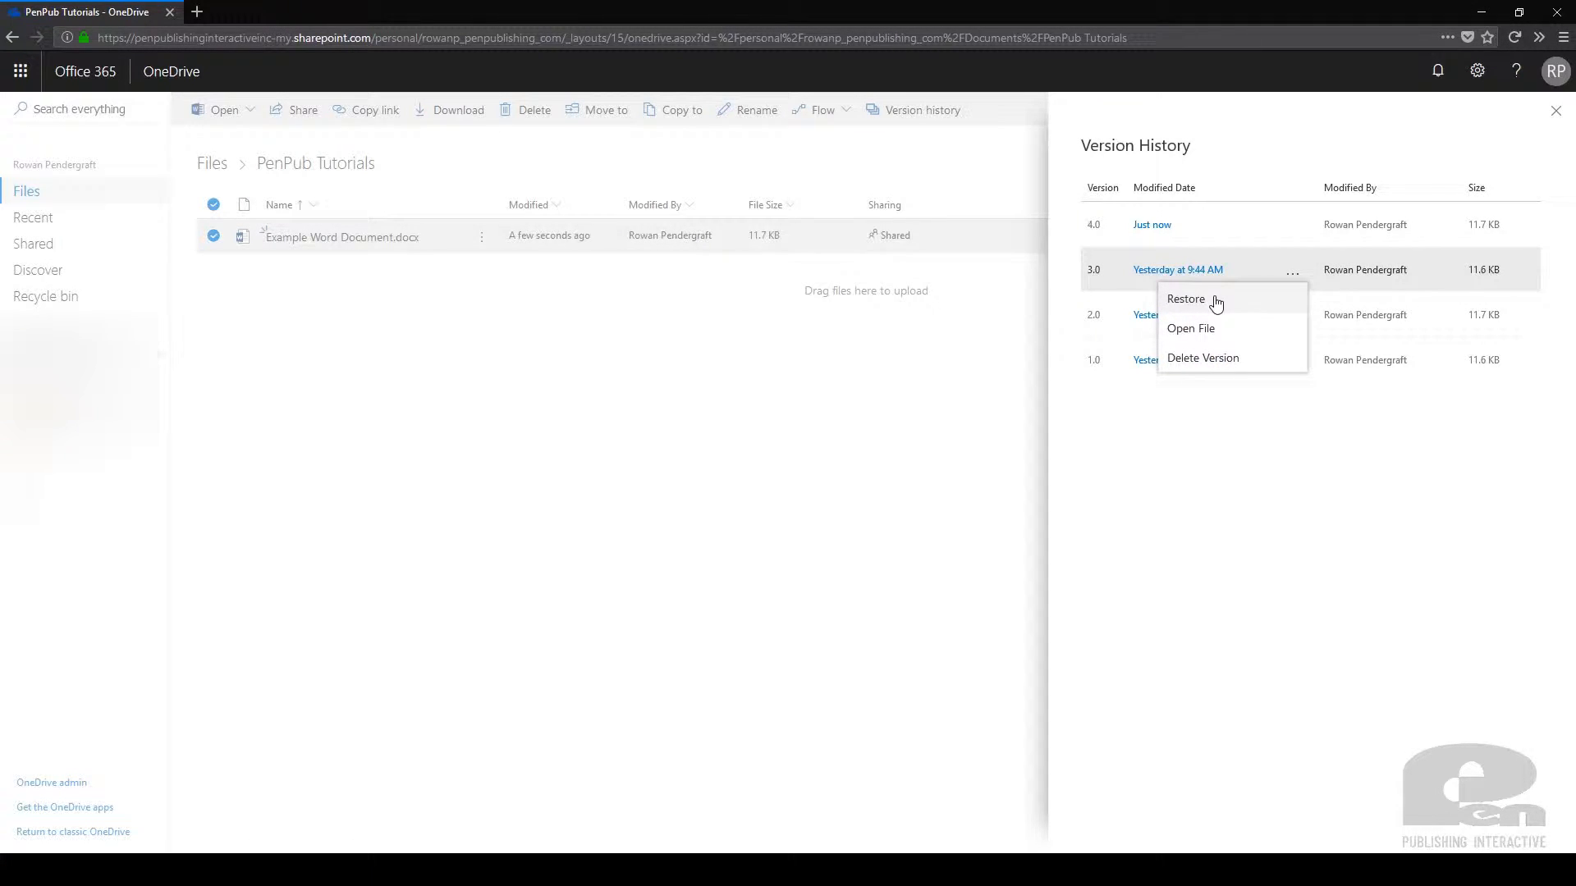
click(1186, 299)
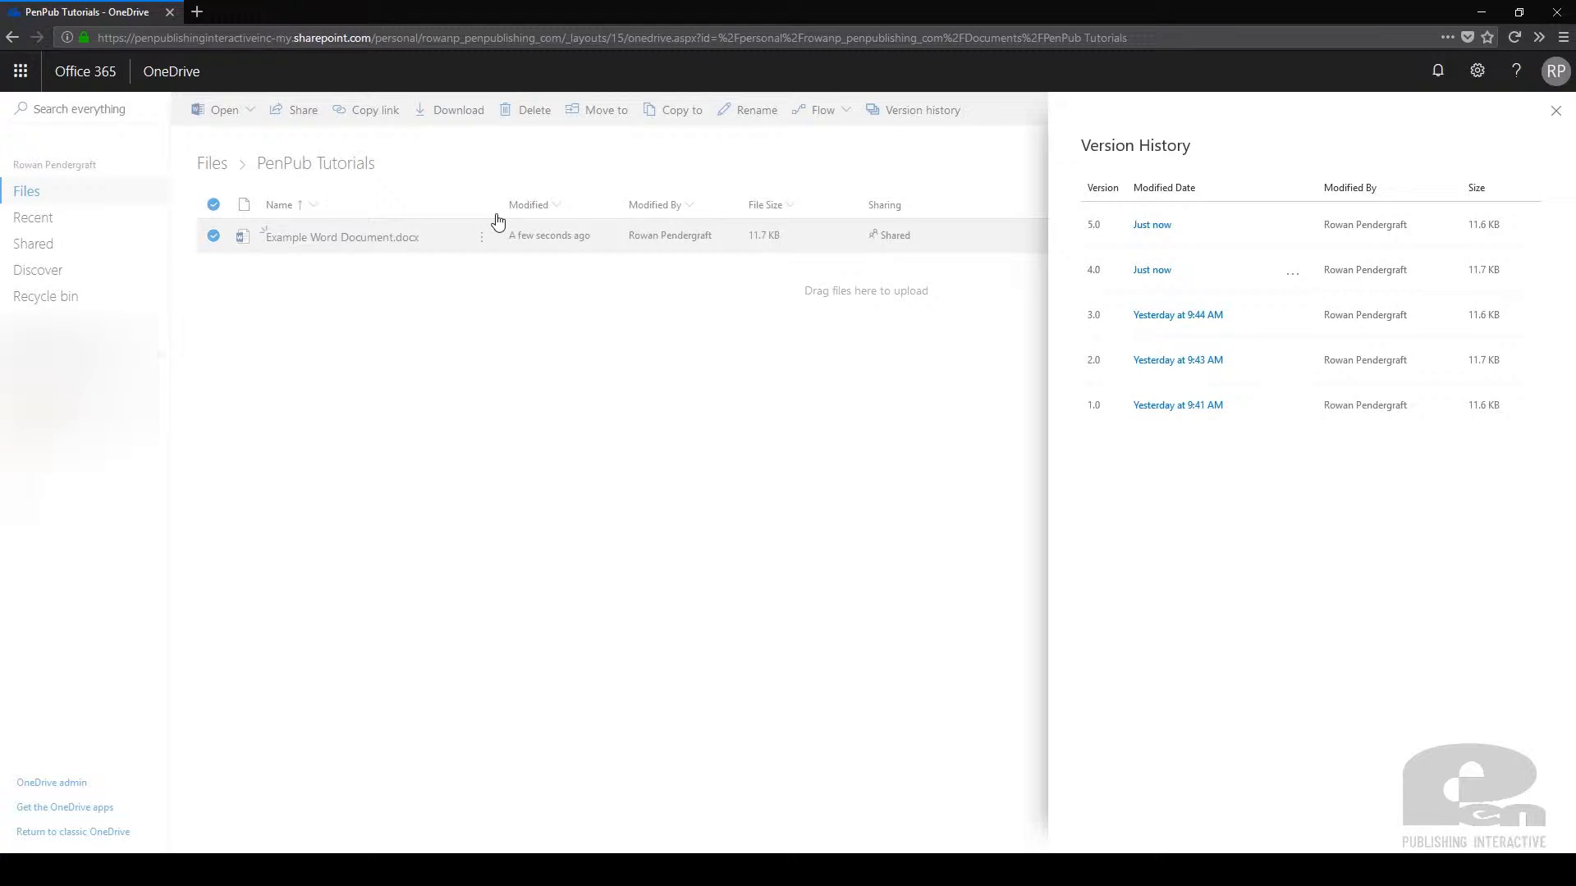
mouse_move(1151, 224)
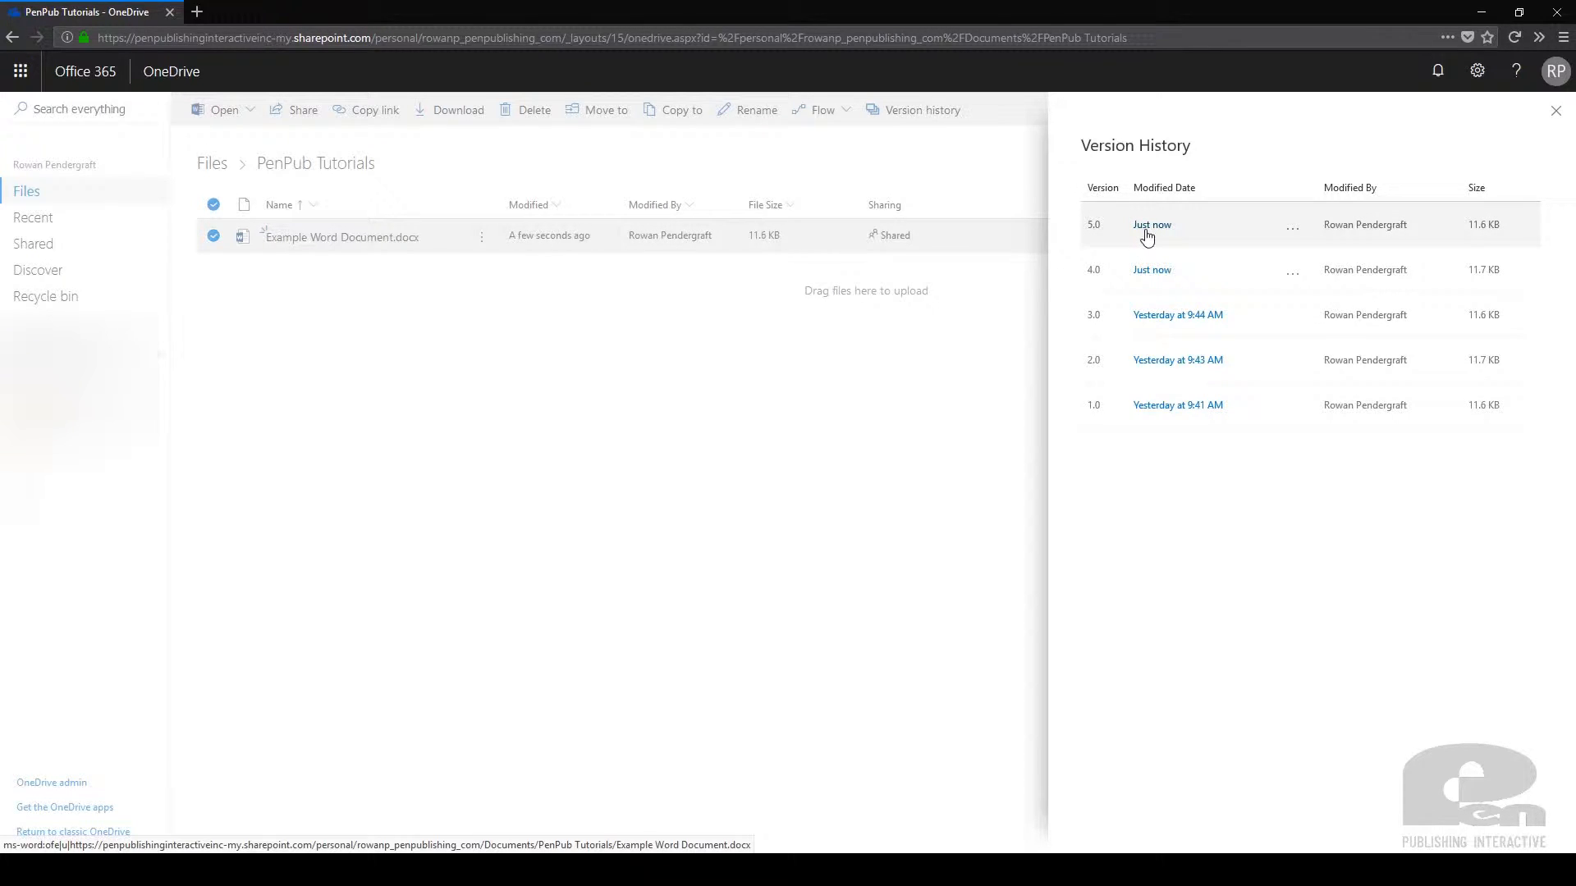
mouse_move(1169, 315)
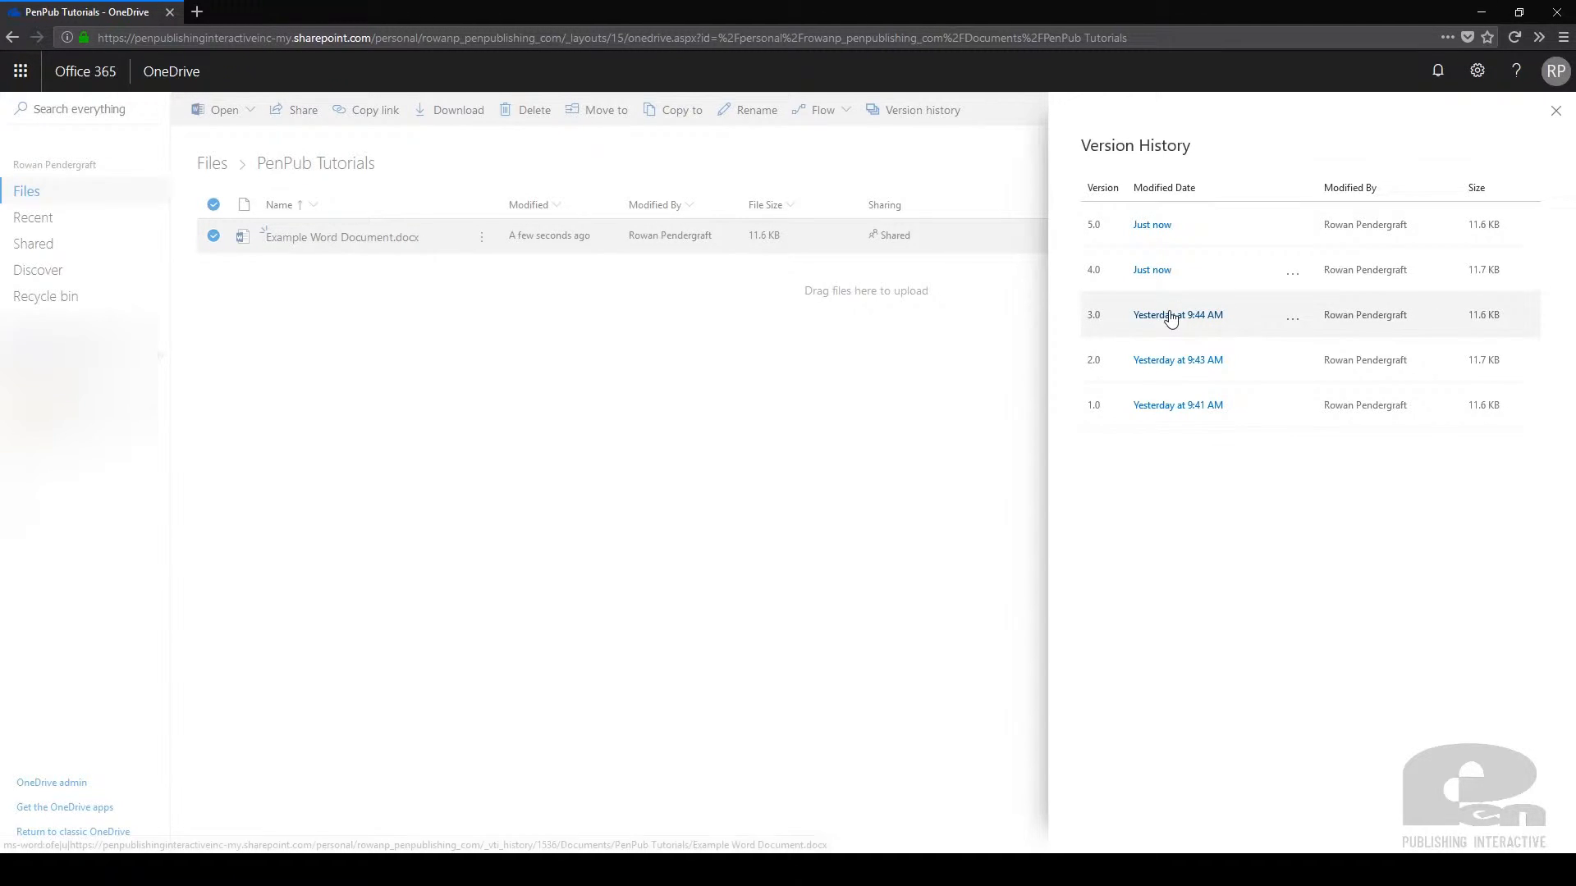
mouse_move(1152, 224)
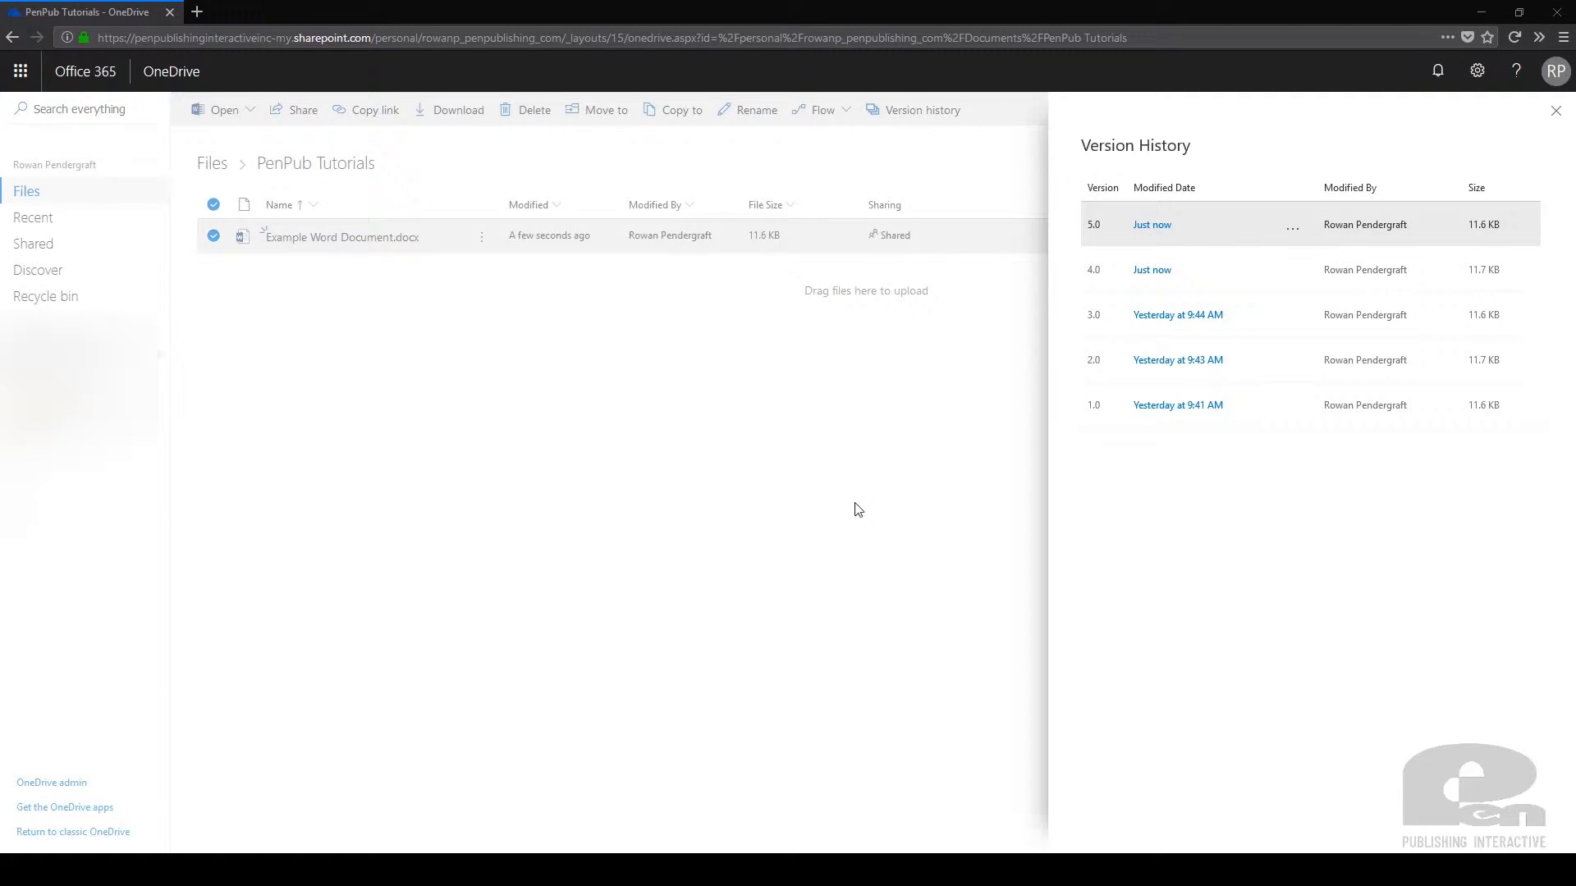
mouse_move(392, 277)
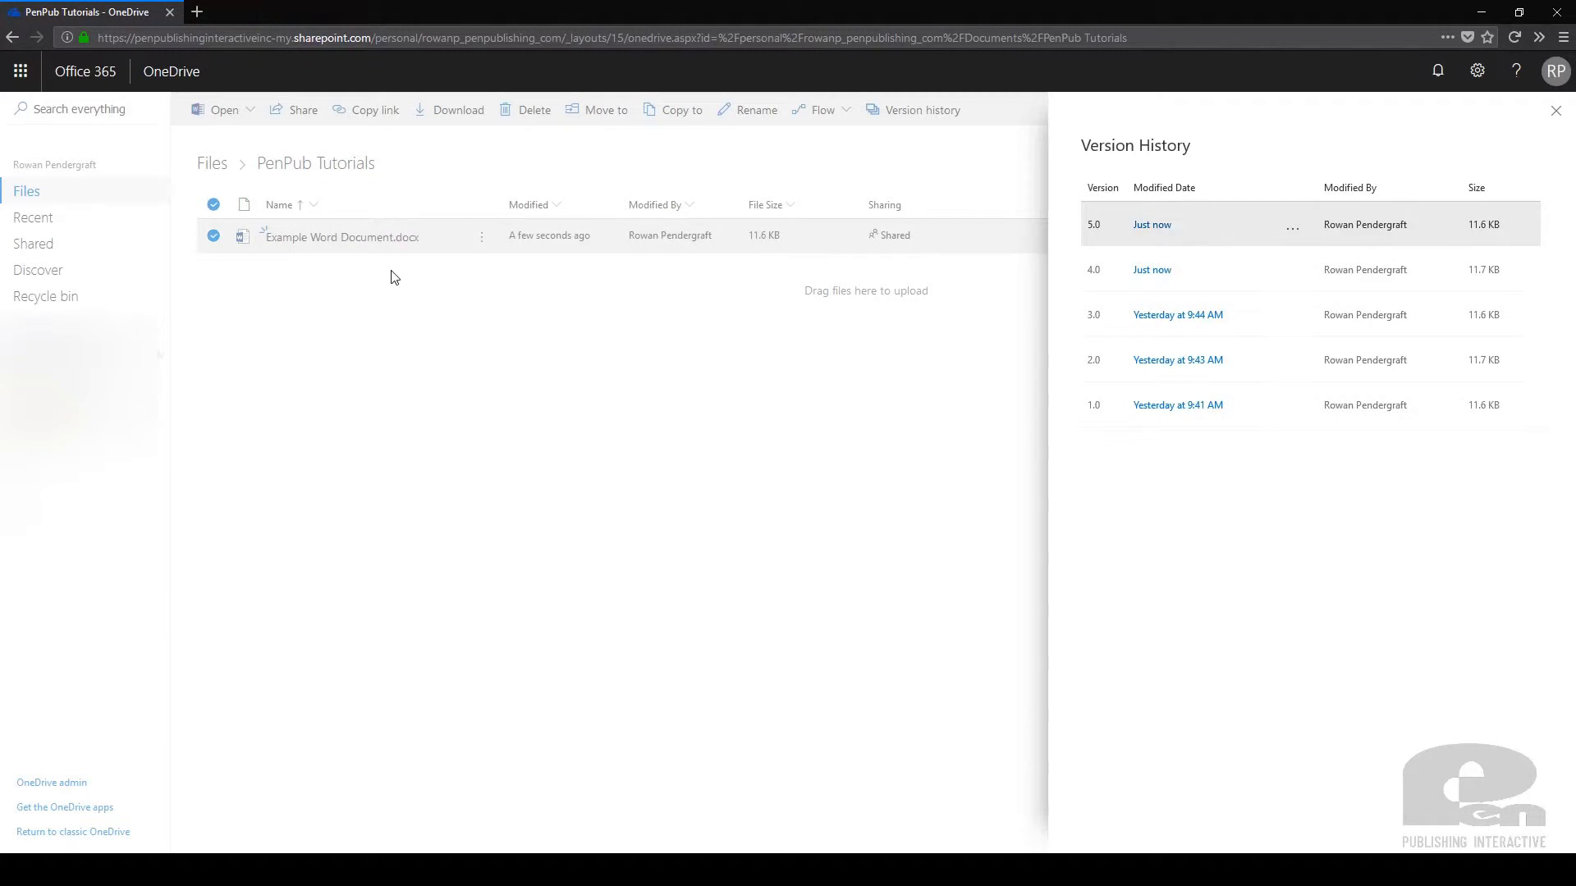
Open the restored document in Word Online, its text ending at 'Version 3 Text'
click(482, 236)
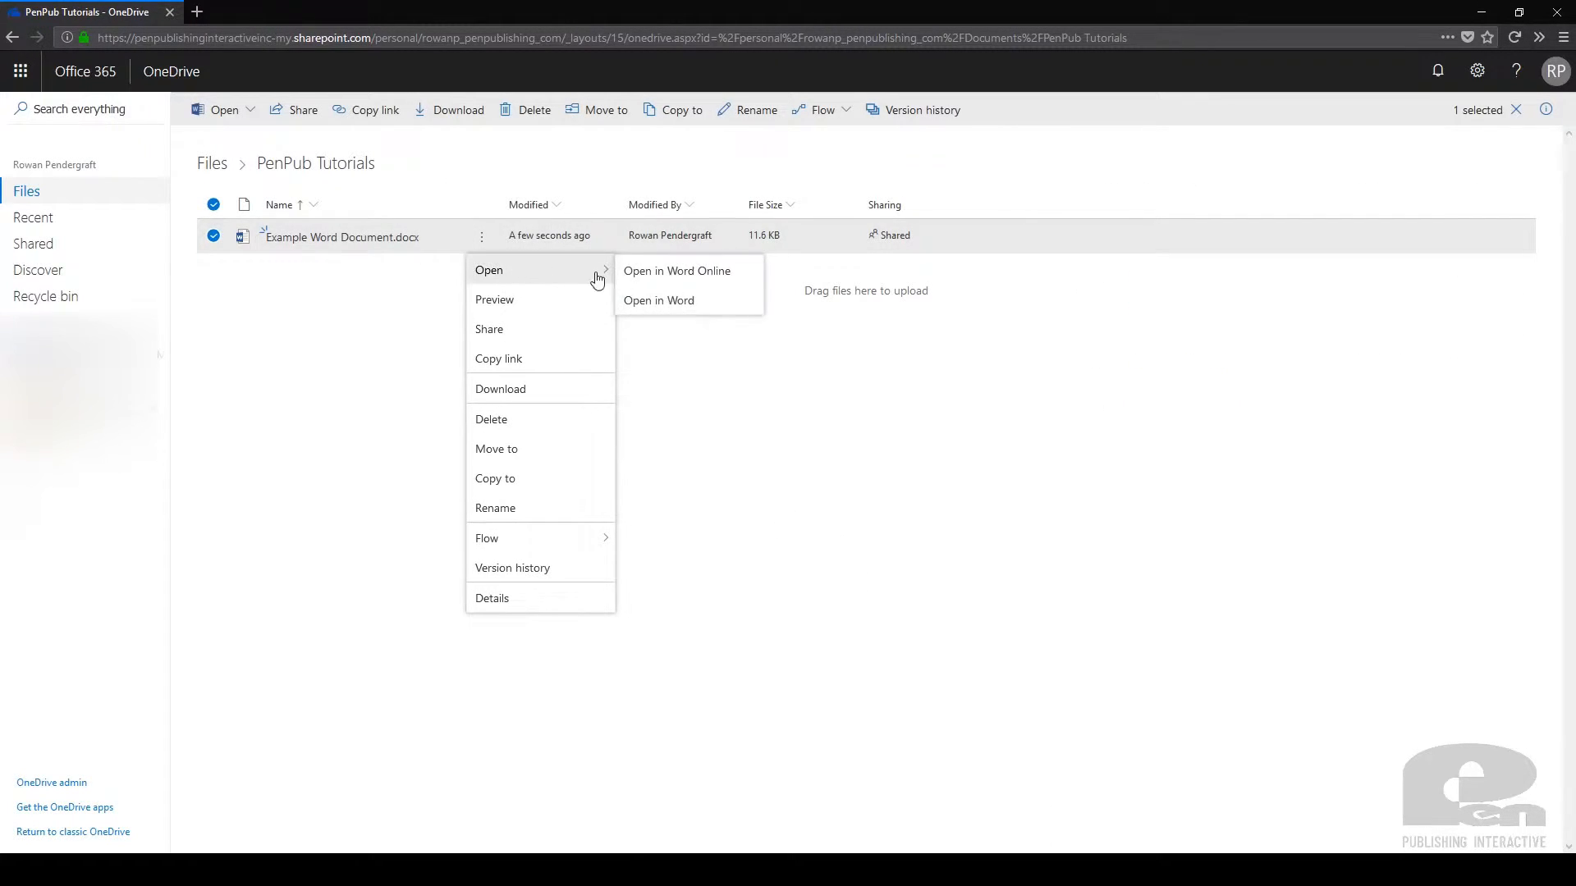
click(676, 270)
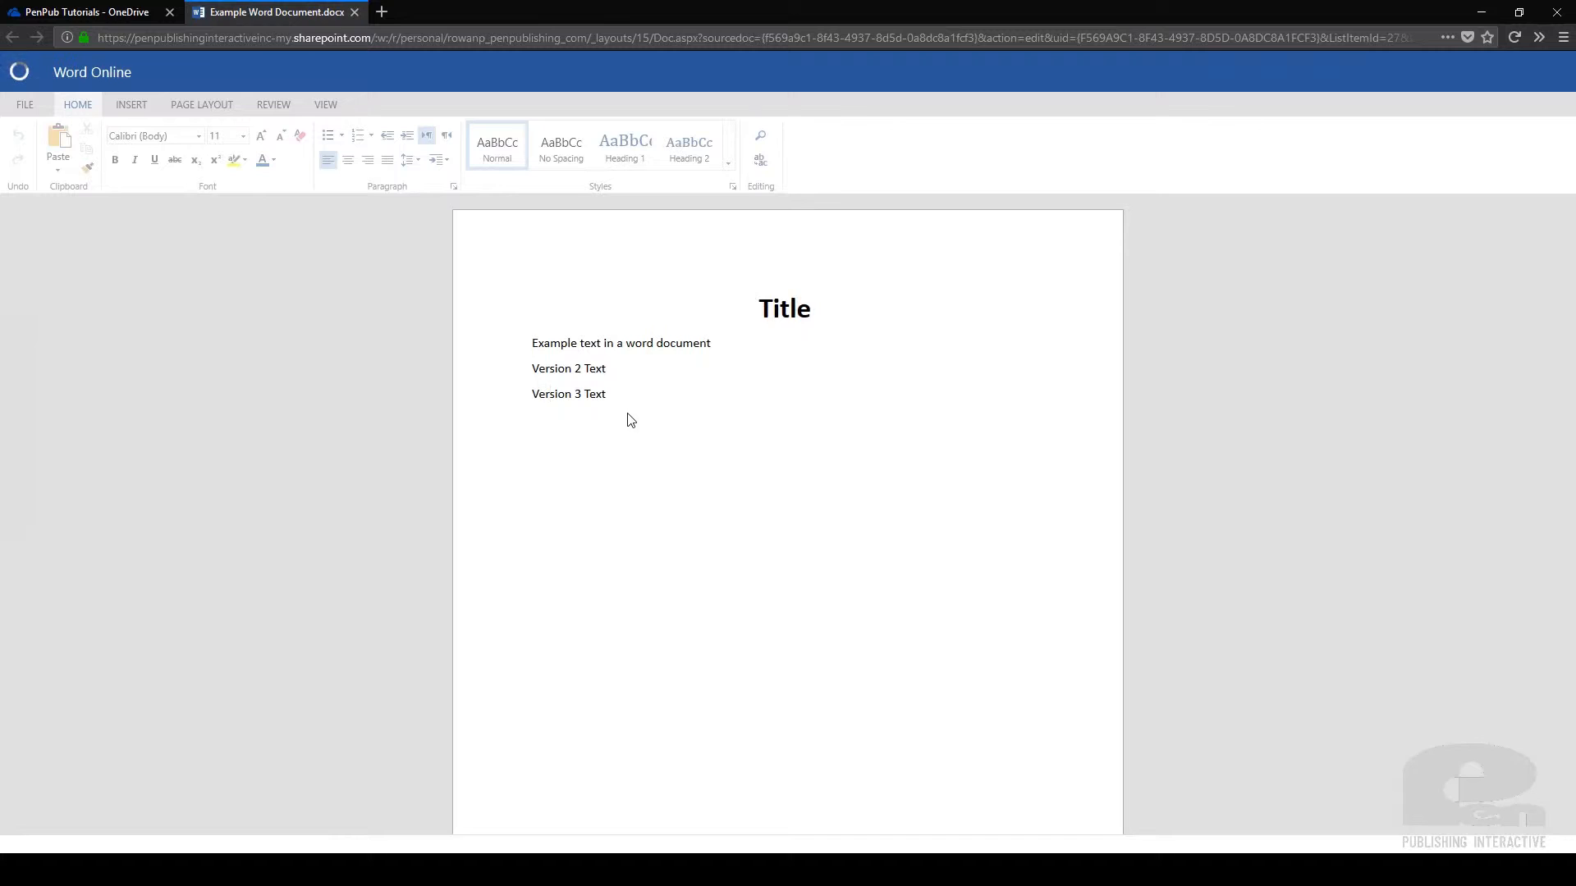
click(86, 11)
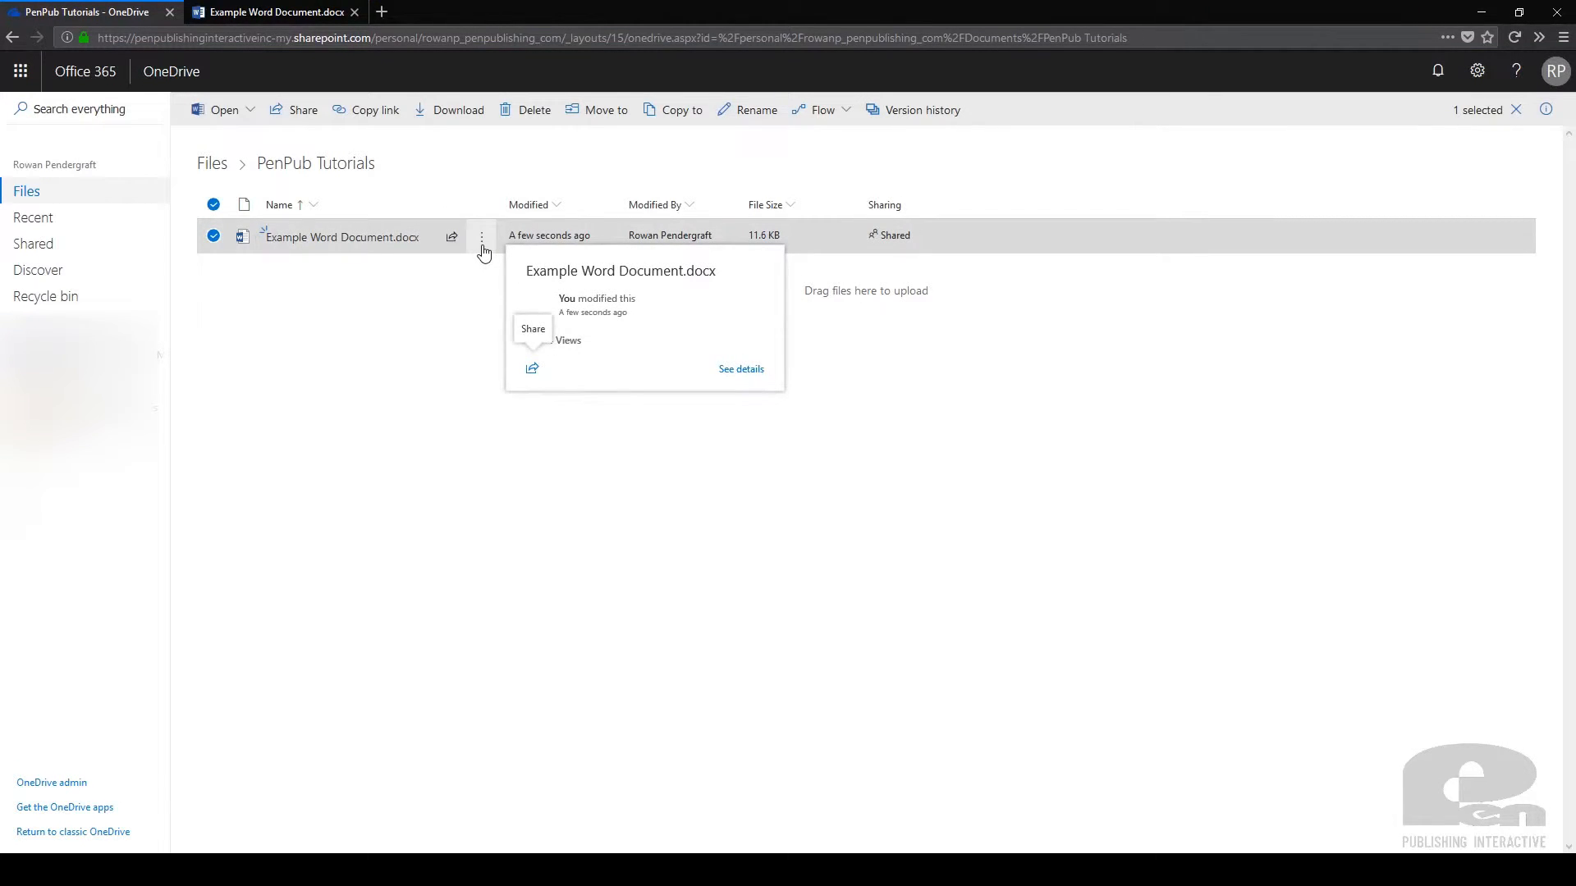
click(480, 238)
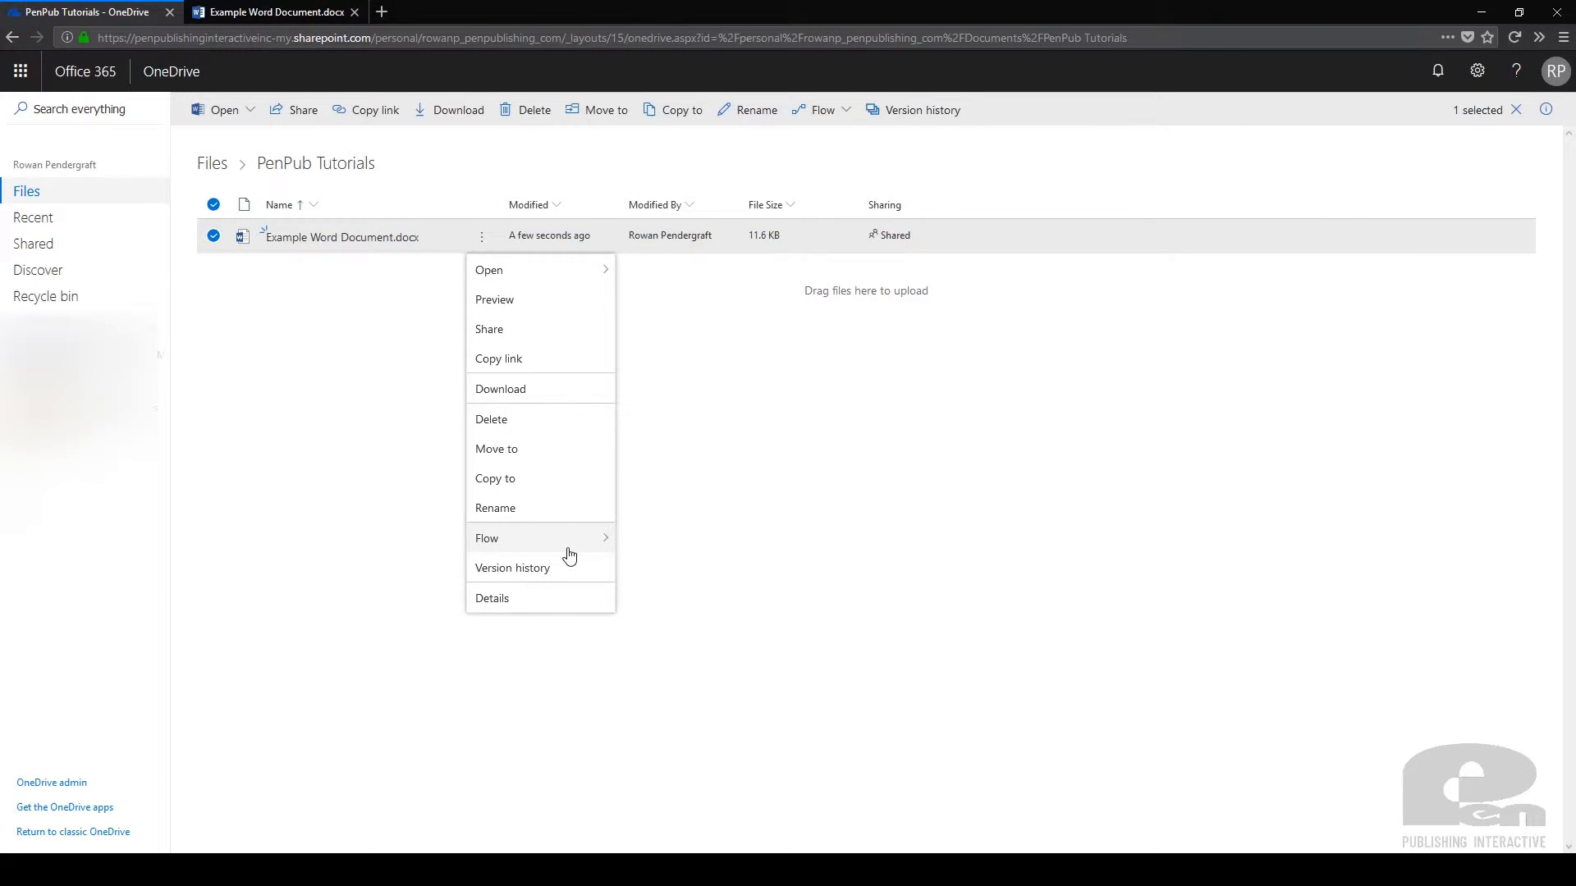
click(512, 568)
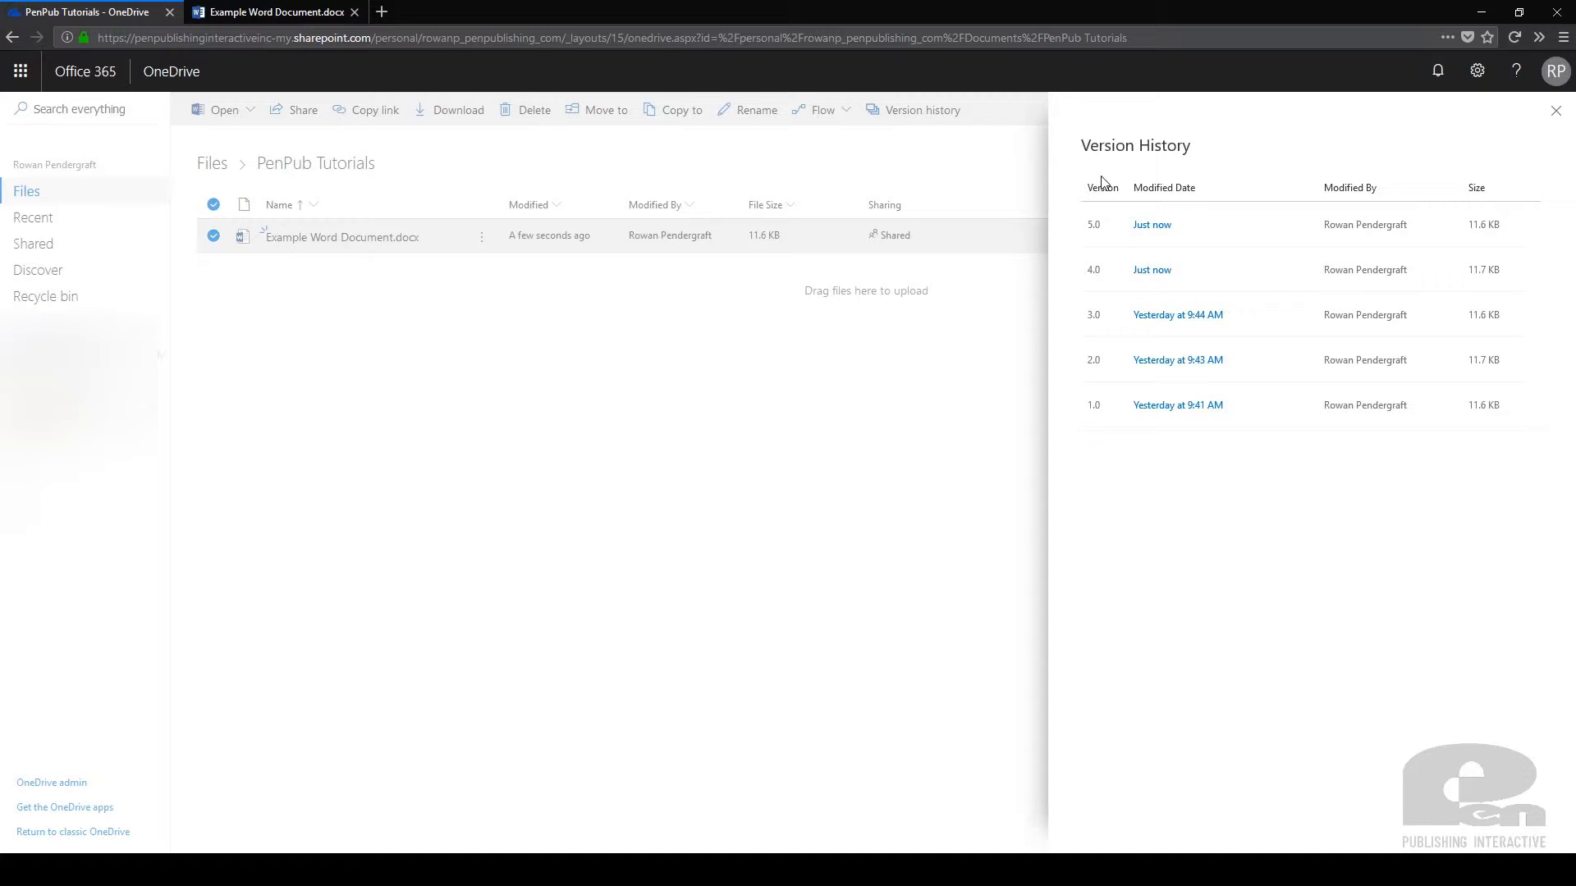
mouse_move(1067, 180)
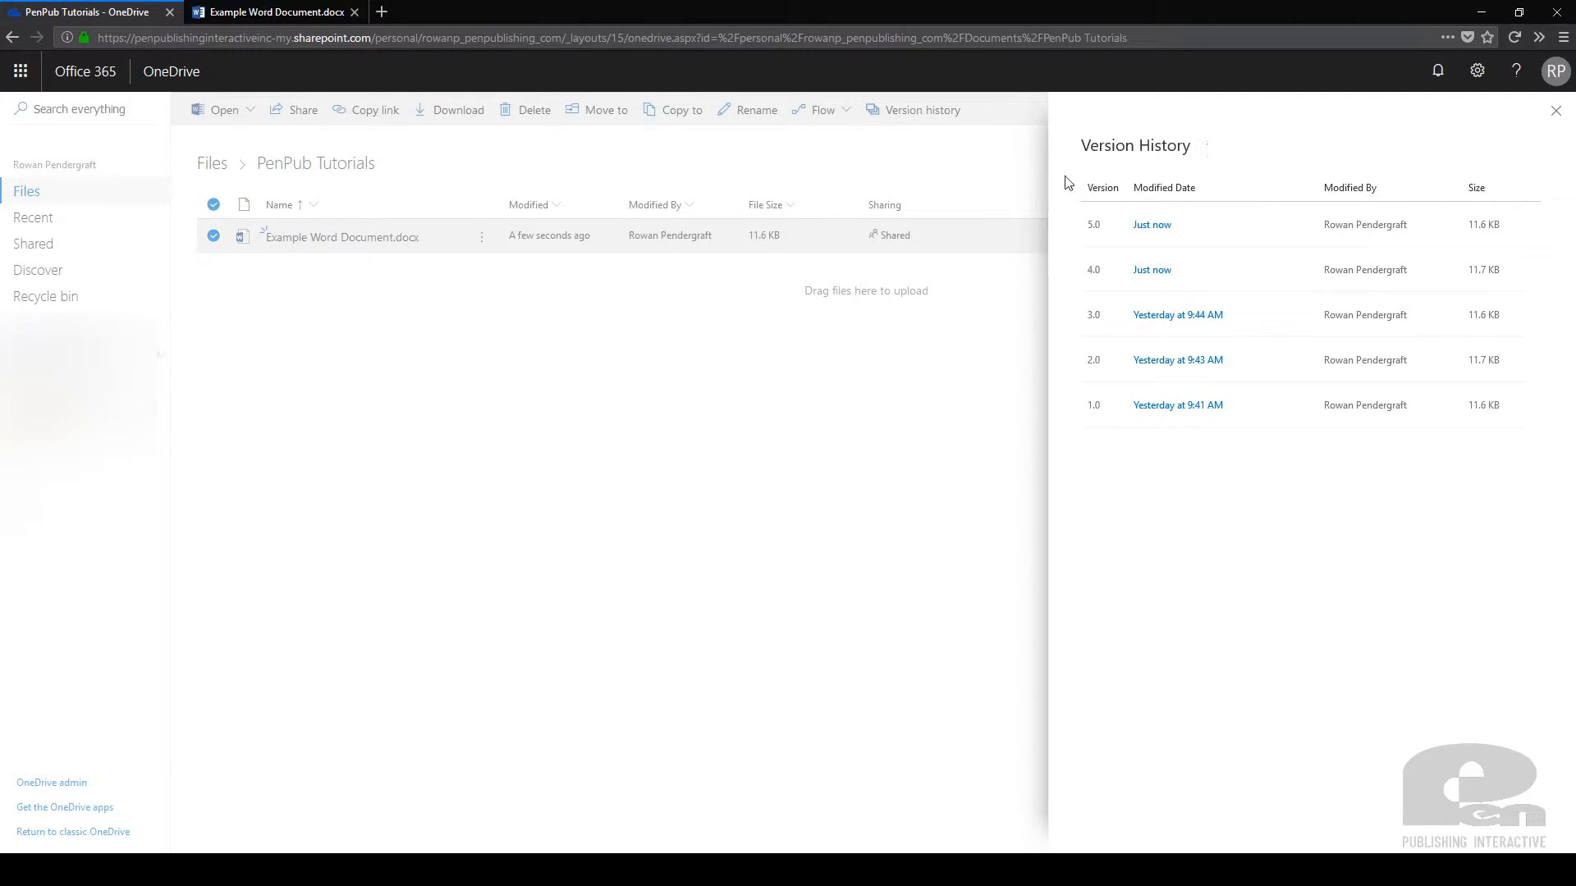
click(1555, 110)
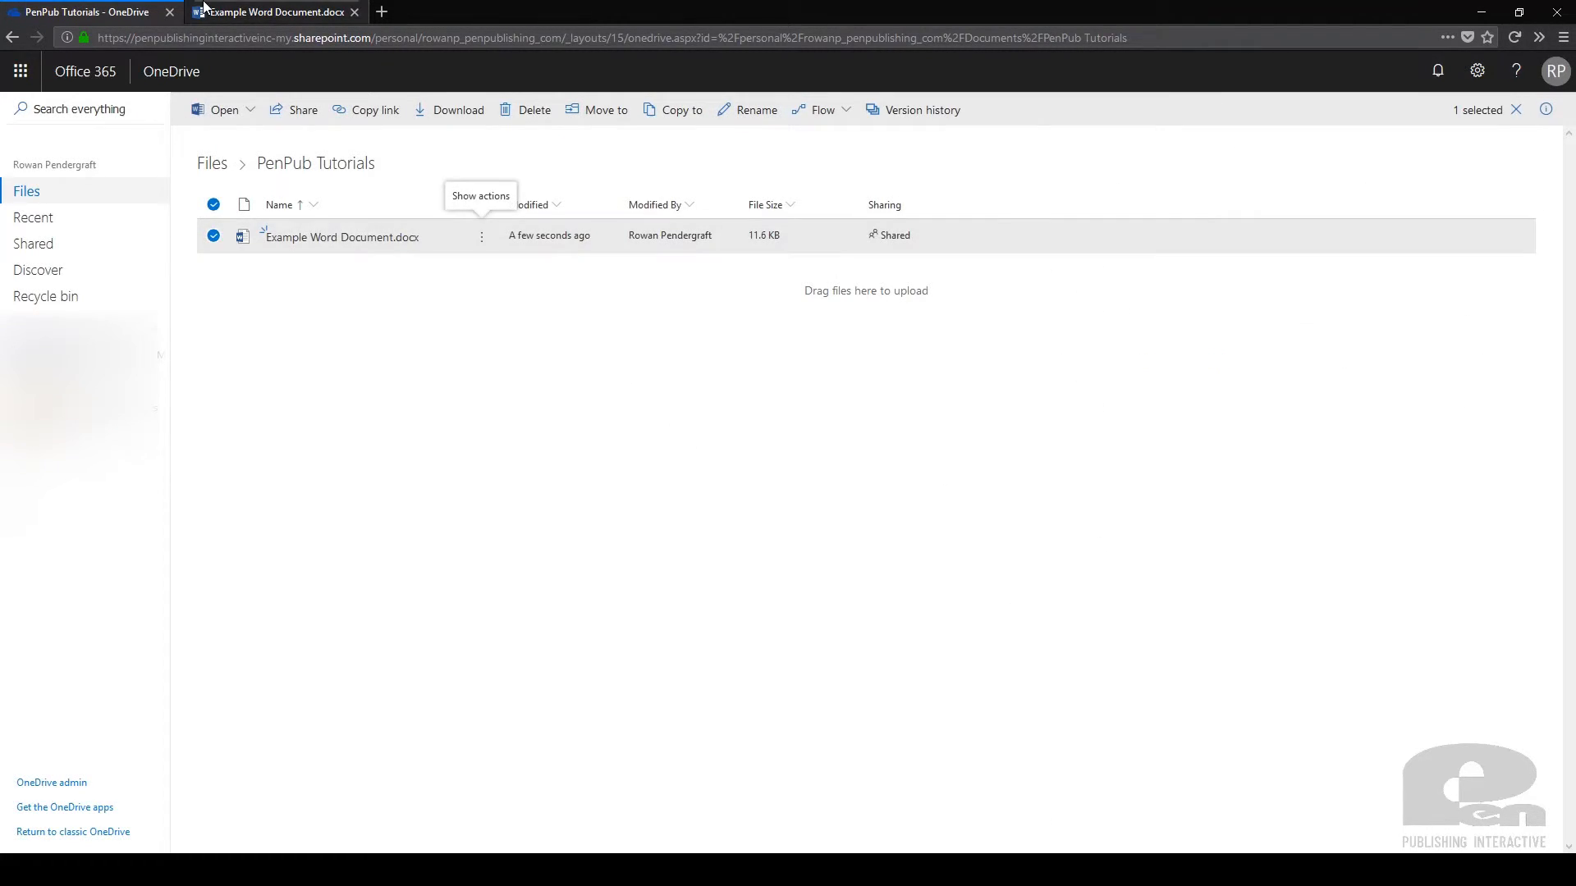